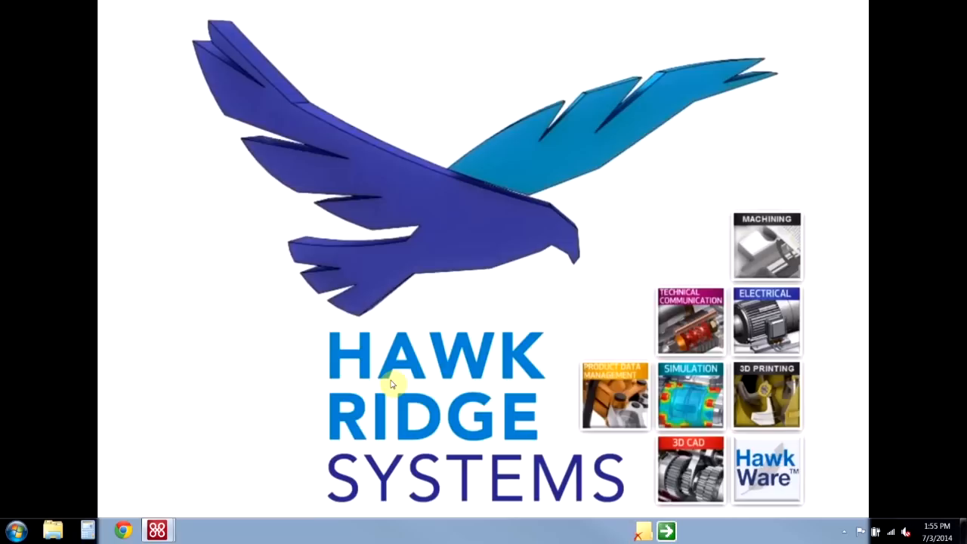
pyautogui.moveTo(89, 477)
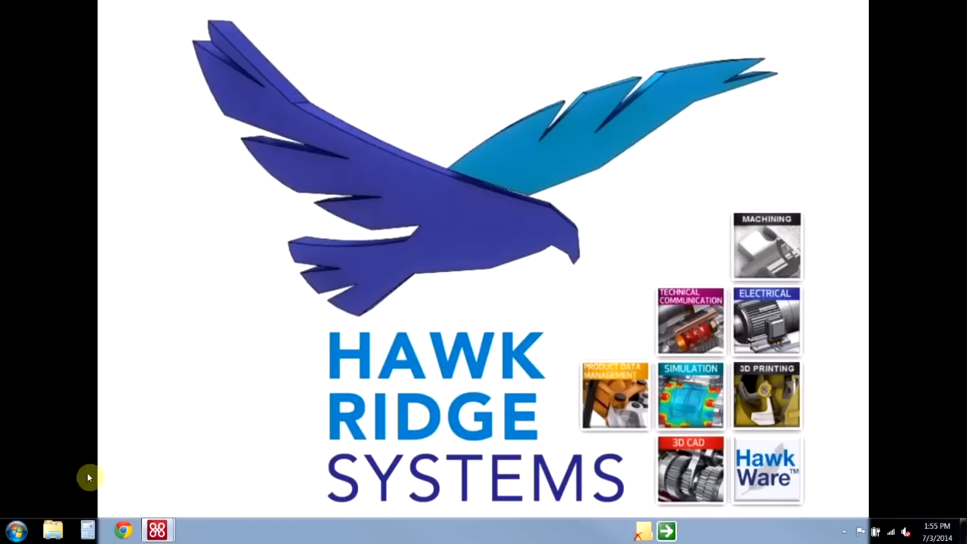
# Step: Browse into C:\CAMWorksData\CAMWorks2014x64 and look at its Lang subfolder
pyautogui.click(51, 529)
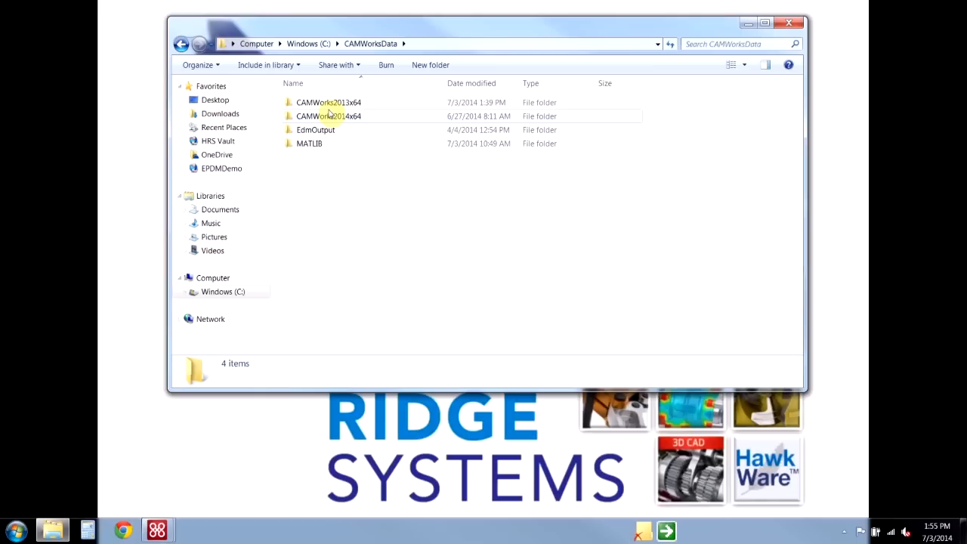
pyautogui.doubleClick(328, 115)
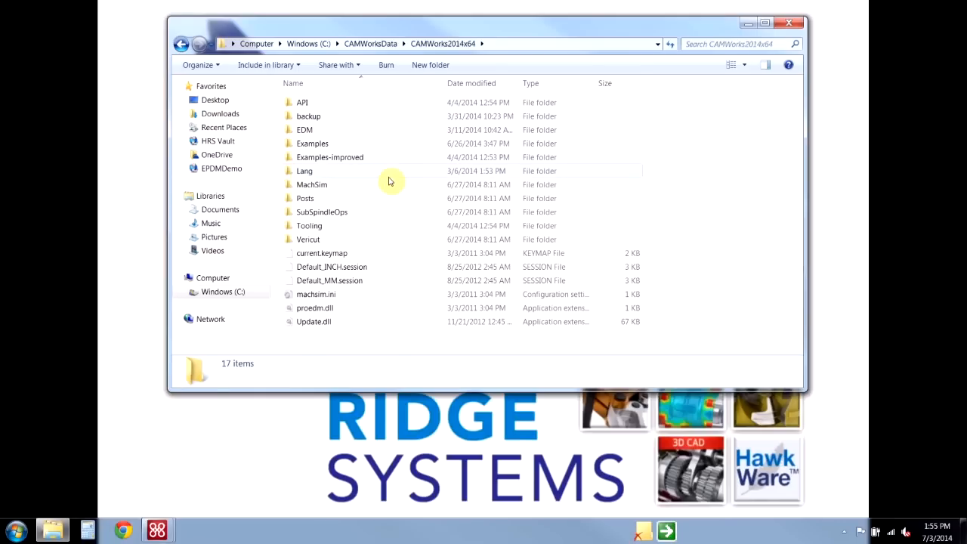
pyautogui.moveTo(305, 170)
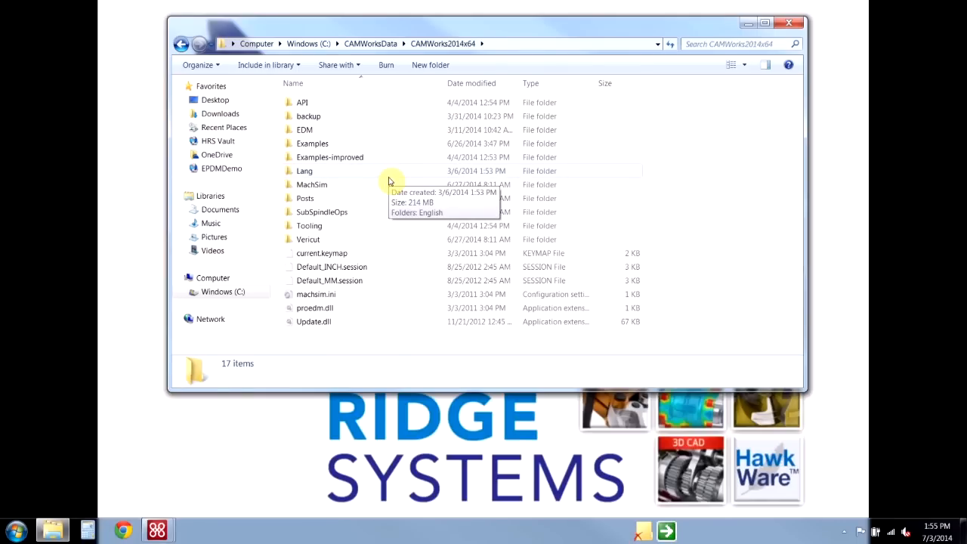
pyautogui.moveTo(383, 185)
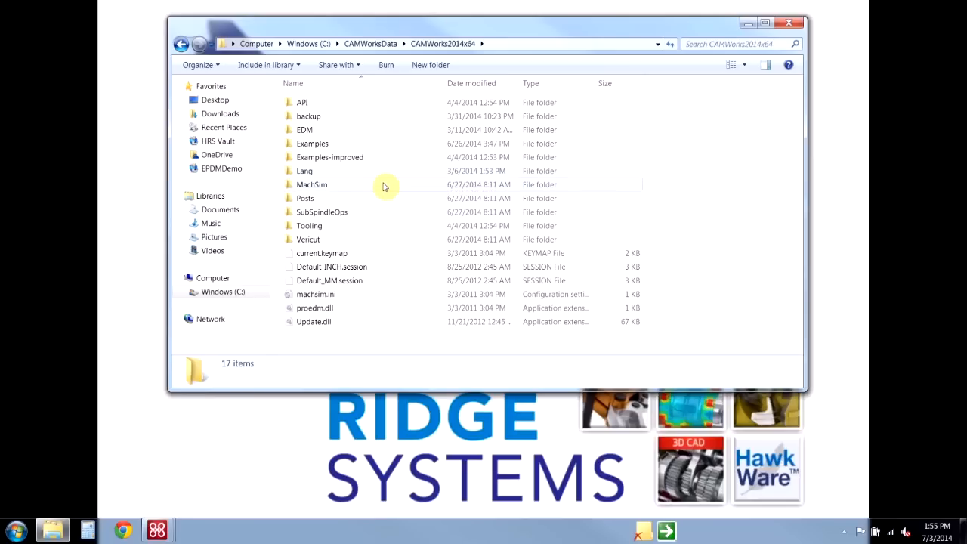
pyautogui.click(305, 171)
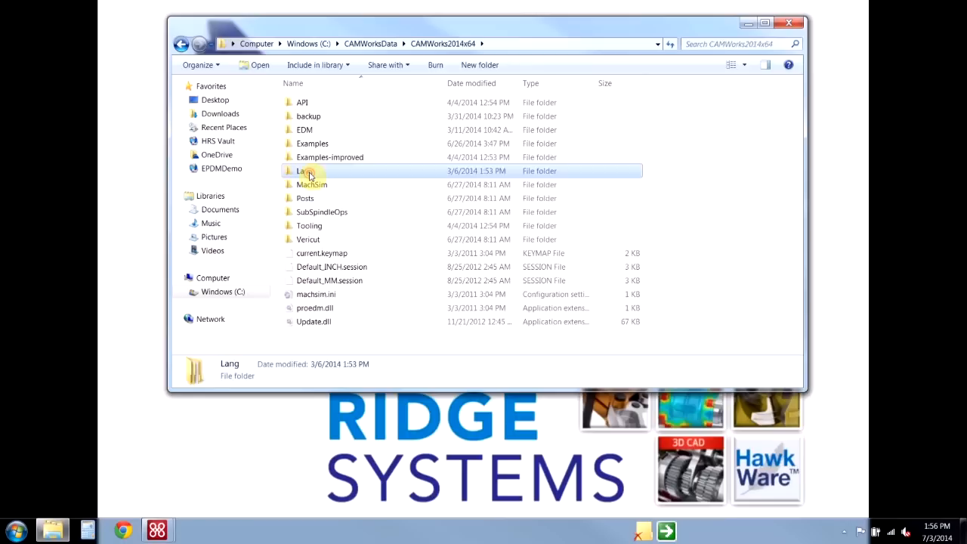
pyautogui.doubleClick(303, 170)
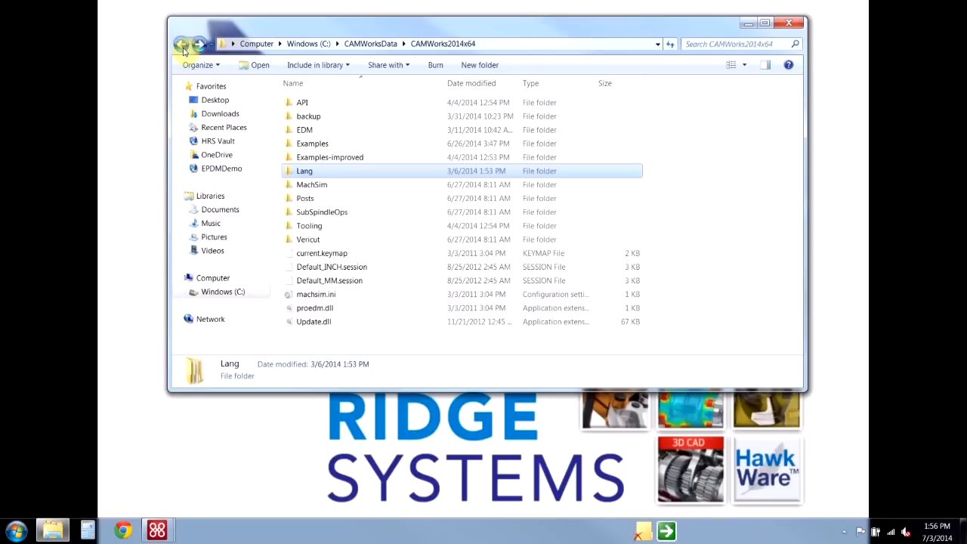
# Step: Review the Posts, MachSim and Lang subfolders of CAMWorks2014x64
pyautogui.click(305, 198)
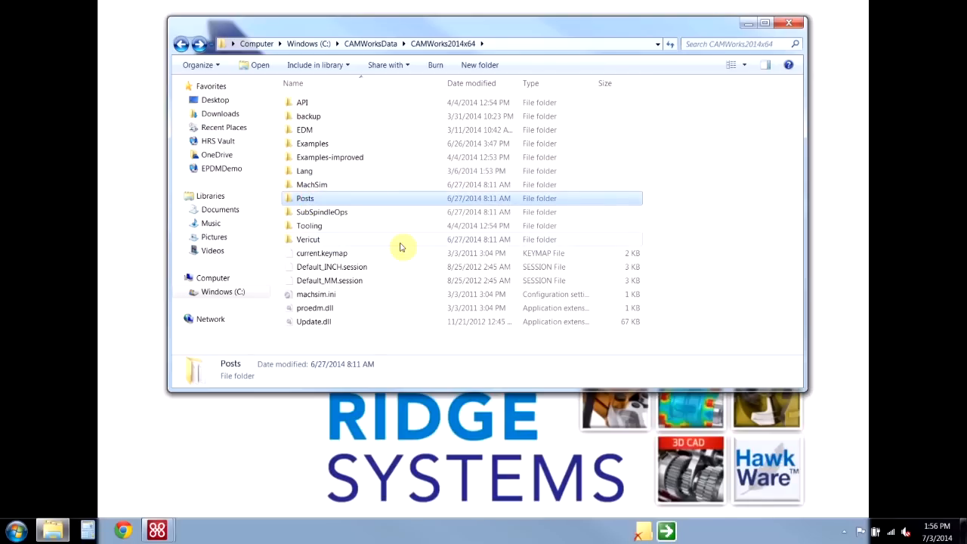
pyautogui.moveTo(402, 248)
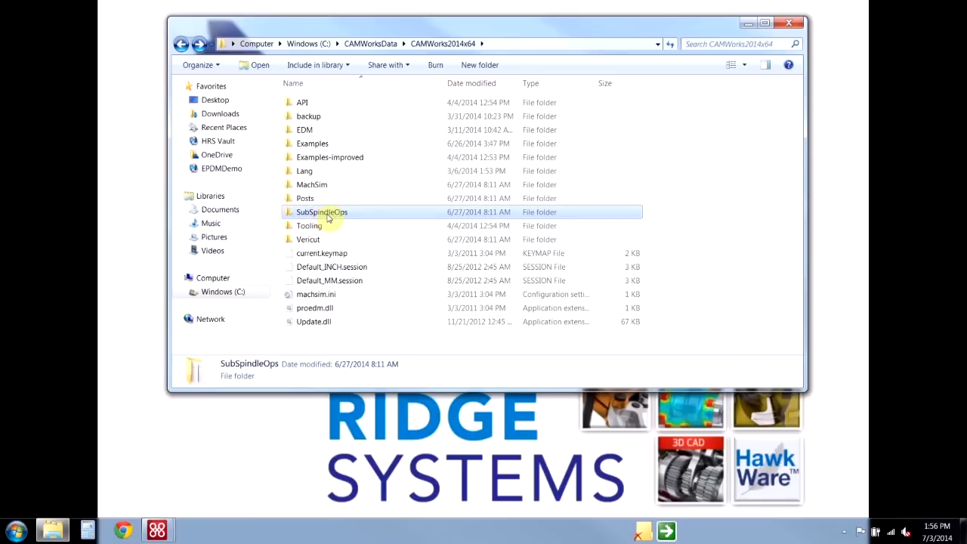
pyautogui.moveTo(327, 214)
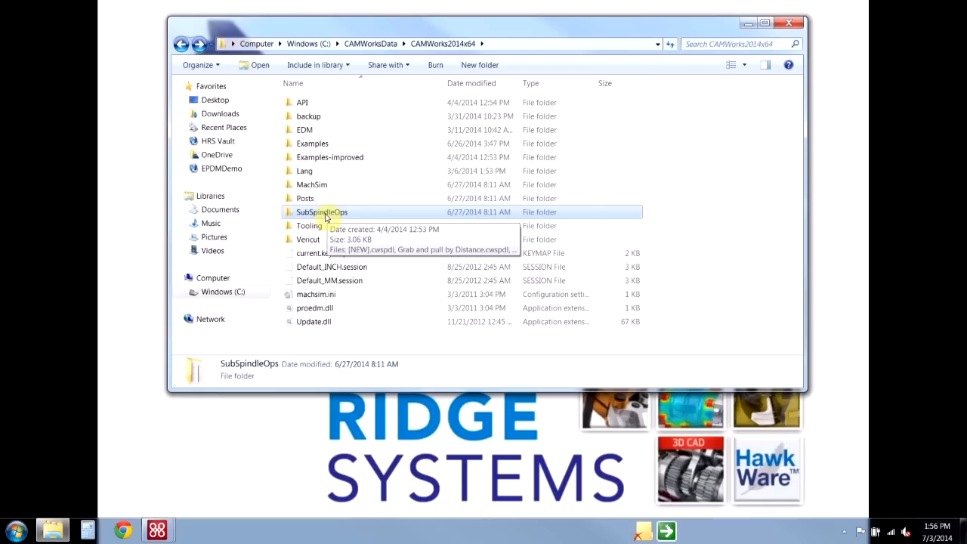
pyautogui.click(312, 184)
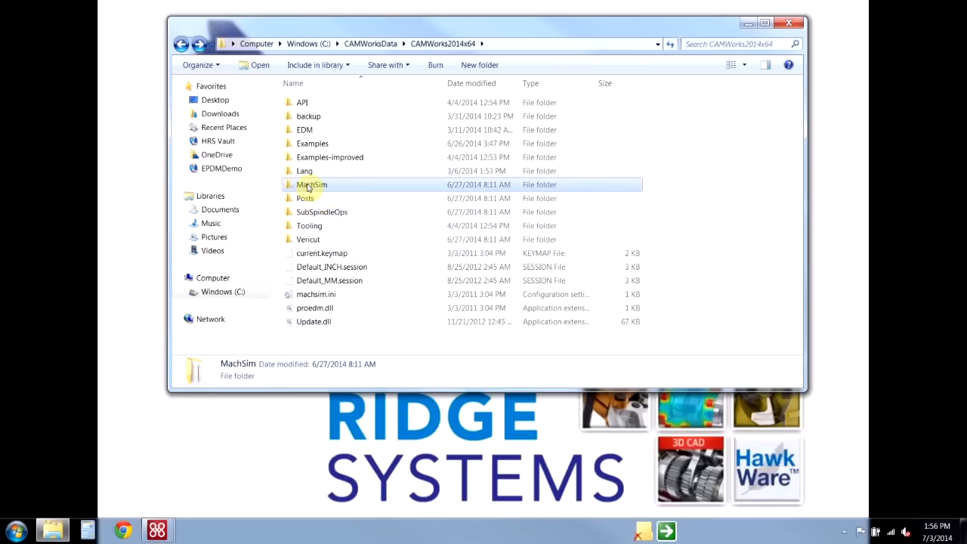
pyautogui.moveTo(311, 188)
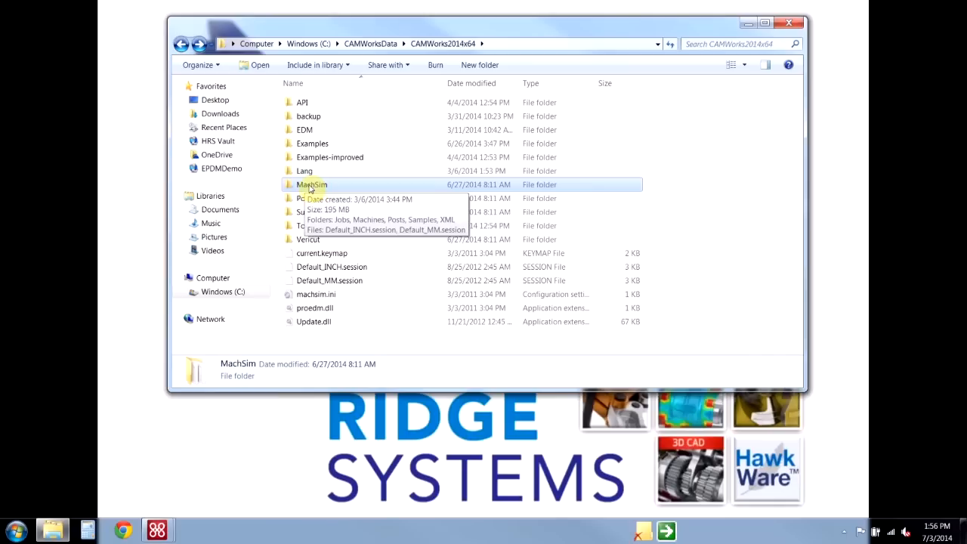
pyautogui.moveTo(317, 188)
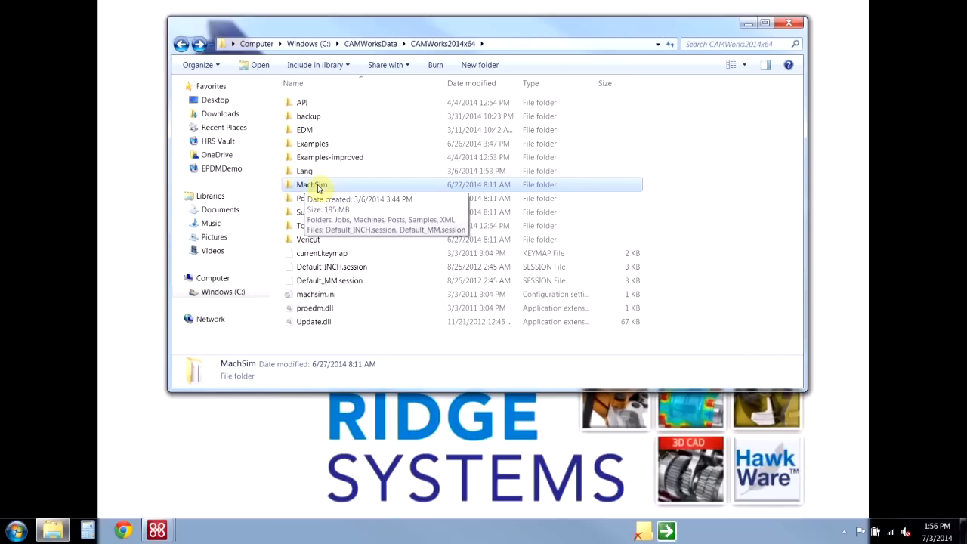
pyautogui.moveTo(323, 191)
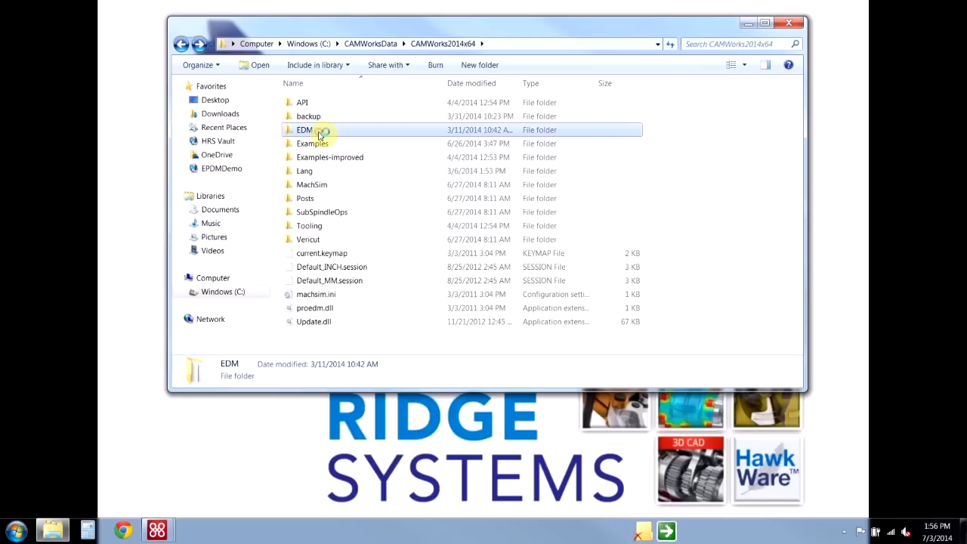
pyautogui.moveTo(309, 130)
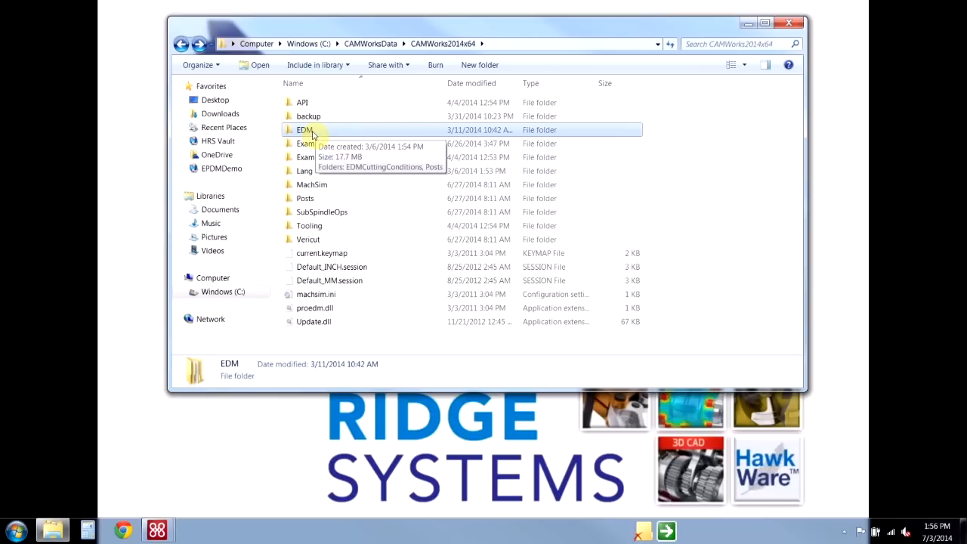
pyautogui.moveTo(324, 103)
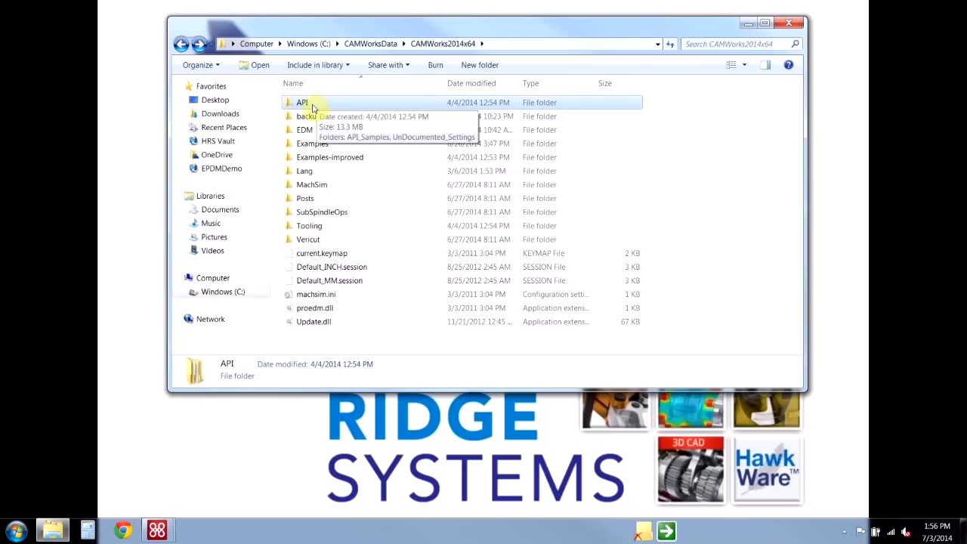
pyautogui.moveTo(387, 182)
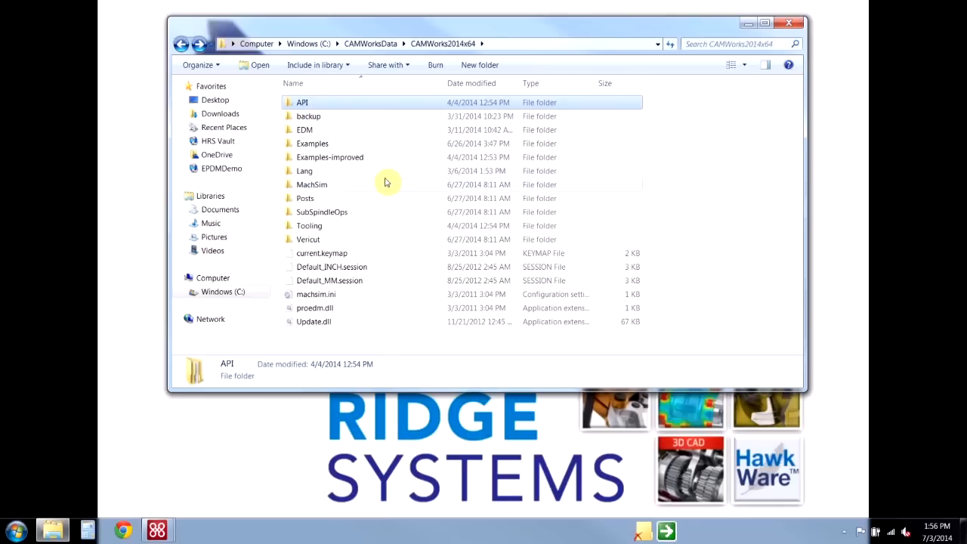
pyautogui.click(305, 171)
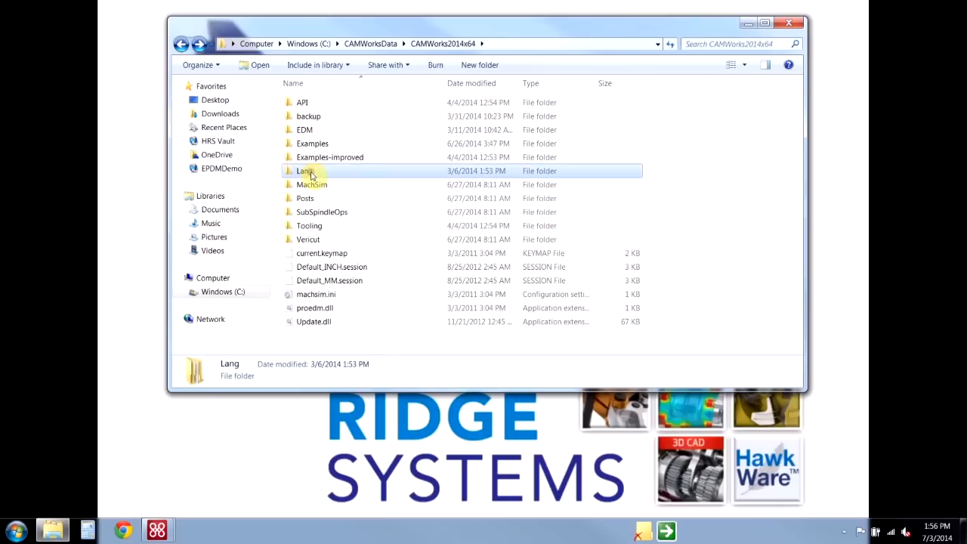
pyautogui.click(305, 198)
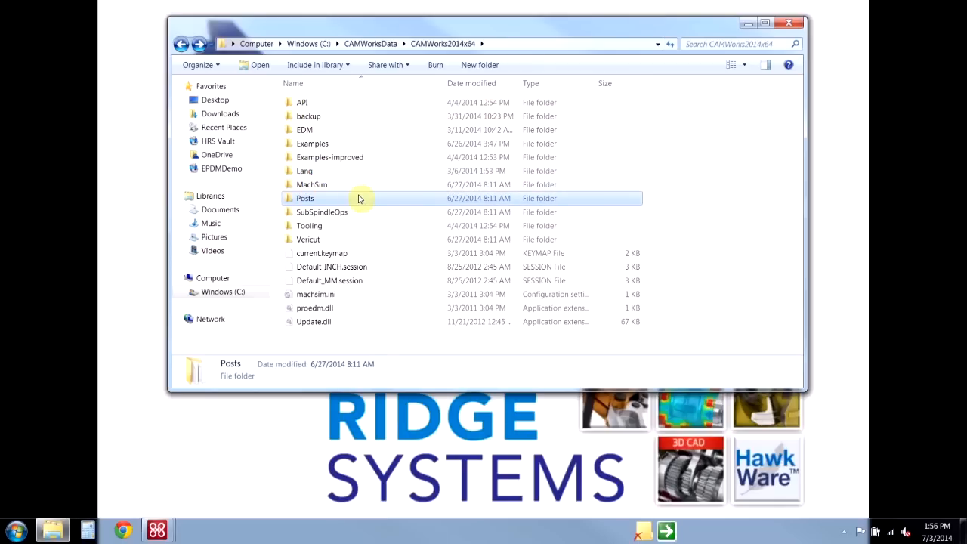
pyautogui.moveTo(360, 198)
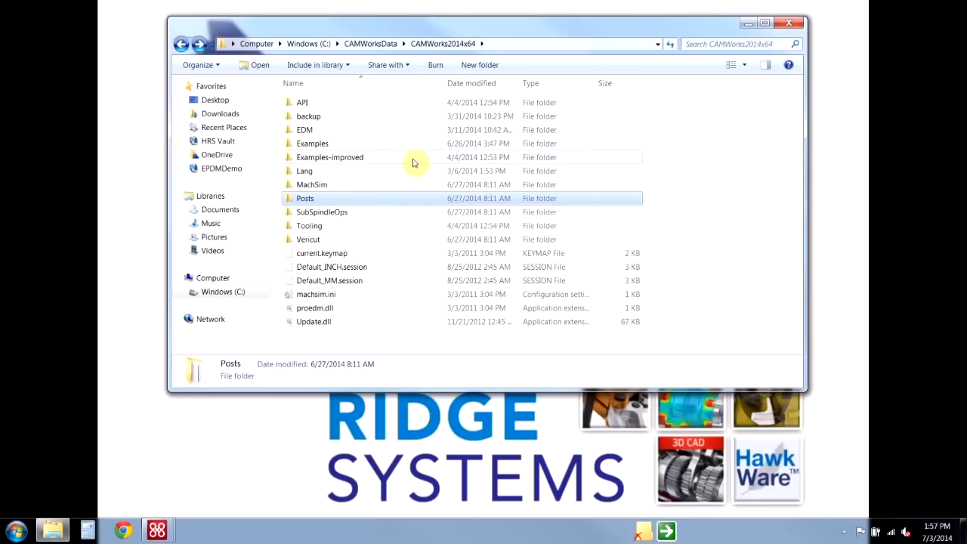
pyautogui.moveTo(411, 164)
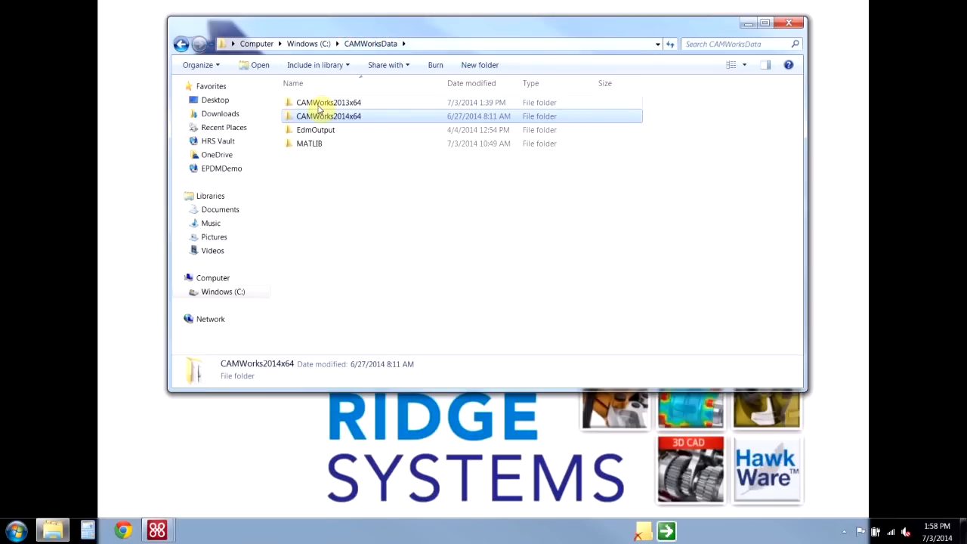
# Step: Go into the CAMWorks2013x64 folder and select its Posts folder
pyautogui.click(329, 102)
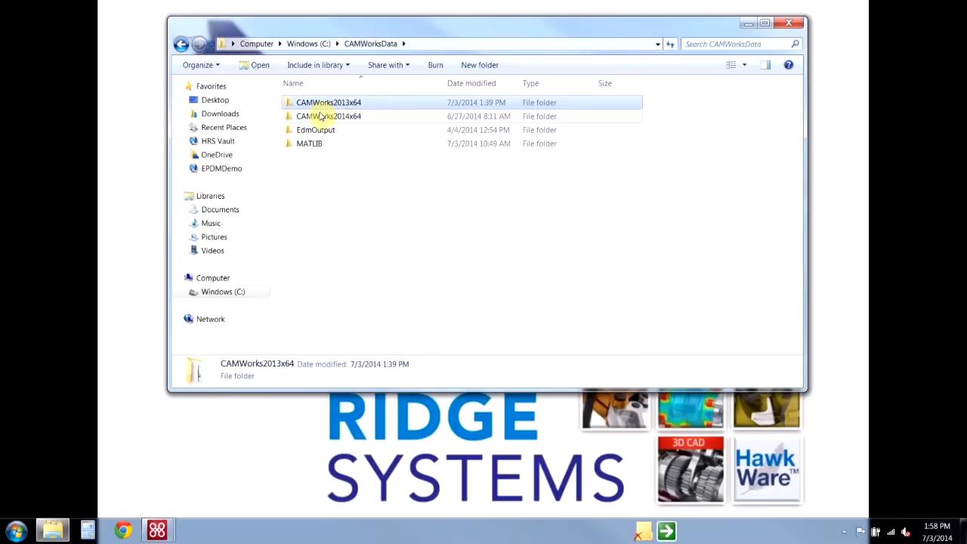
pyautogui.click(330, 115)
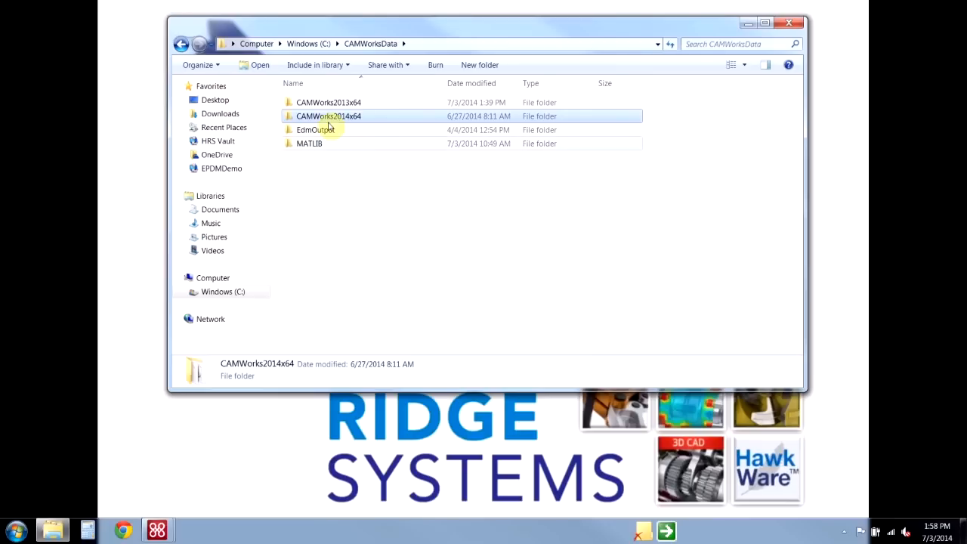
pyautogui.moveTo(346, 118)
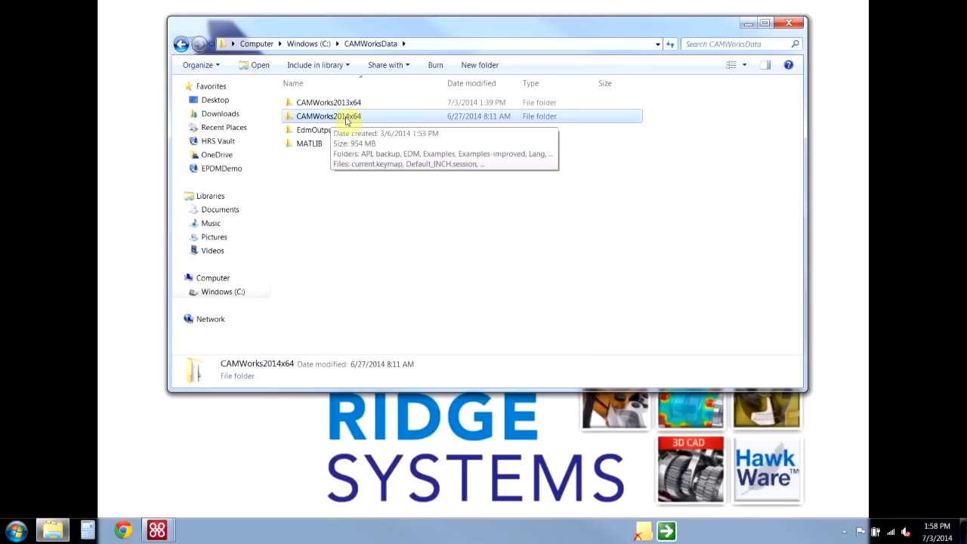
pyautogui.moveTo(345, 121)
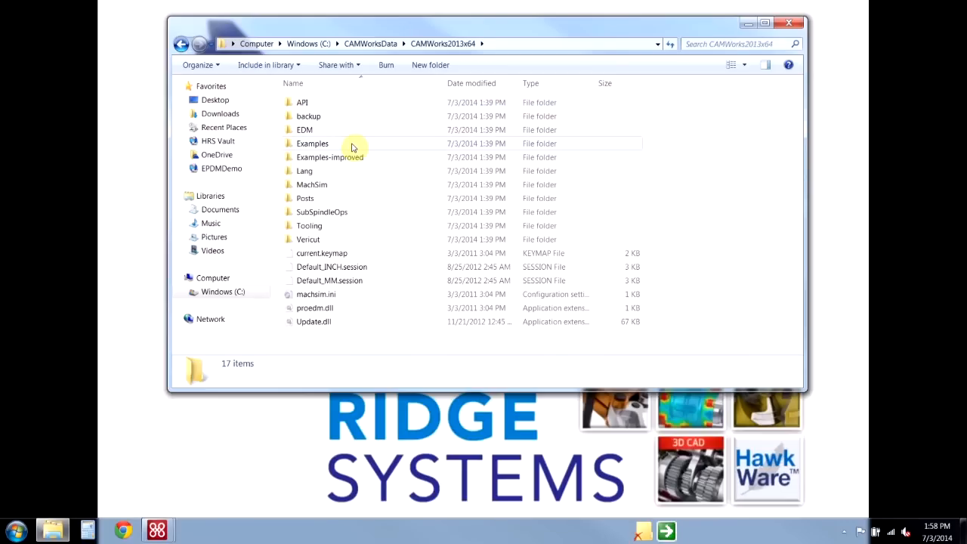
pyautogui.moveTo(345, 198)
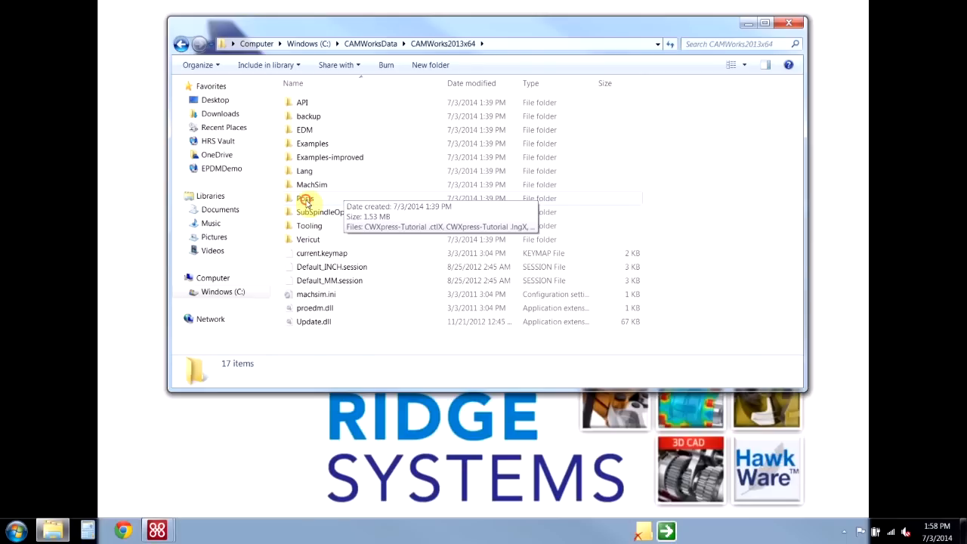
pyautogui.click(305, 198)
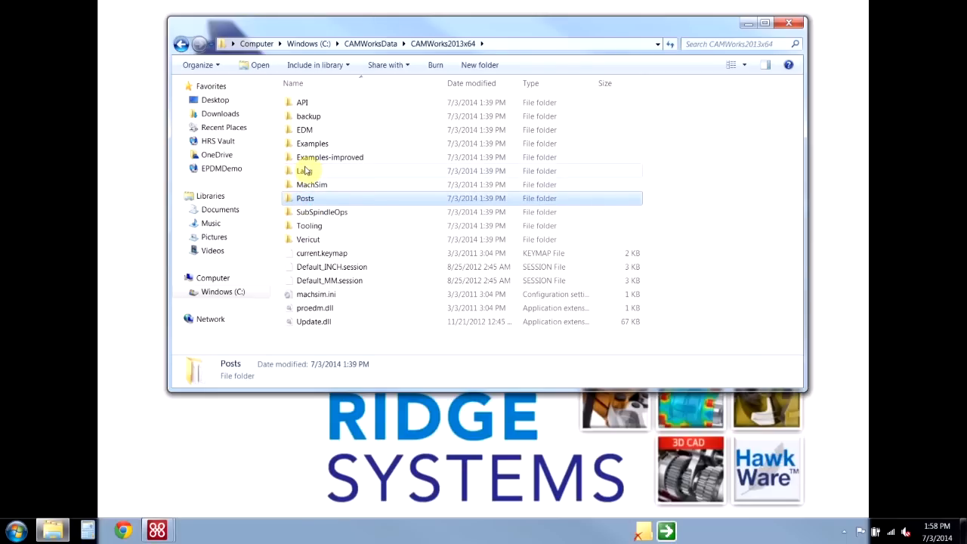
pyautogui.moveTo(305, 171)
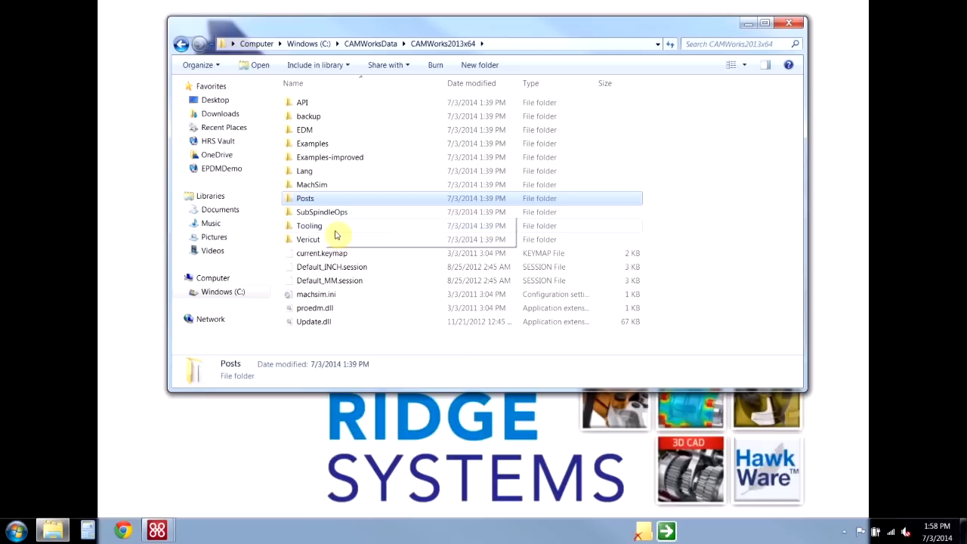
# Step: Copy Posts and Tooling together, then return to the CAMWorksData folder
pyautogui.click(308, 225)
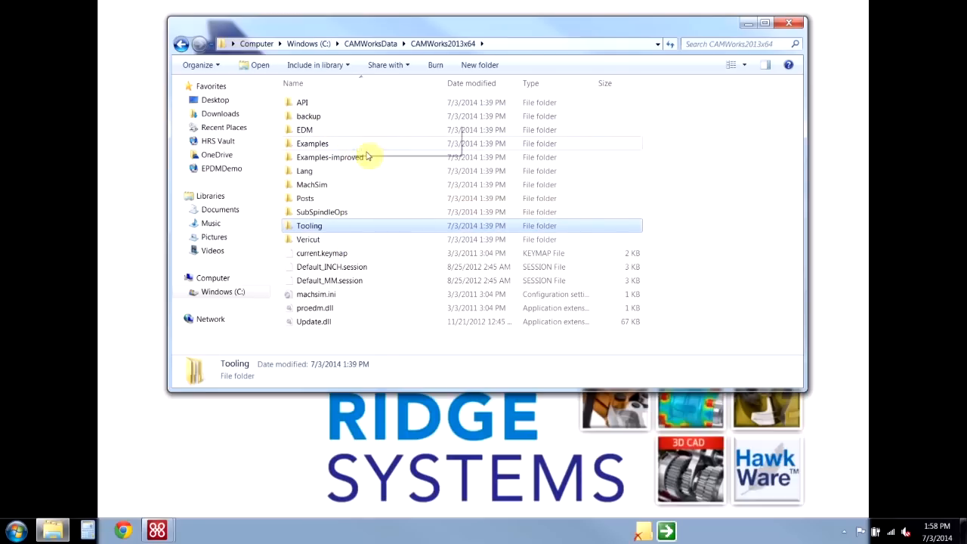
pyautogui.moveTo(361, 254)
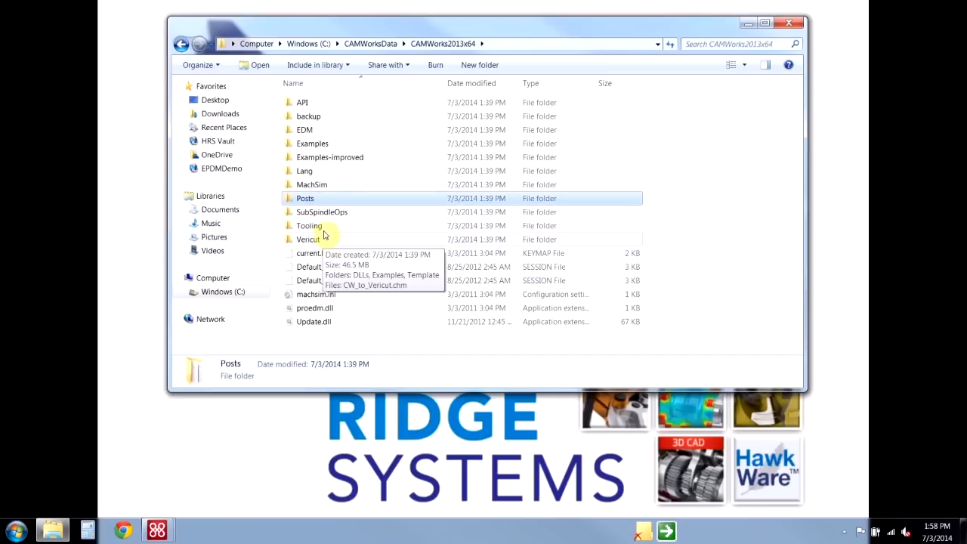
pyautogui.click(309, 225)
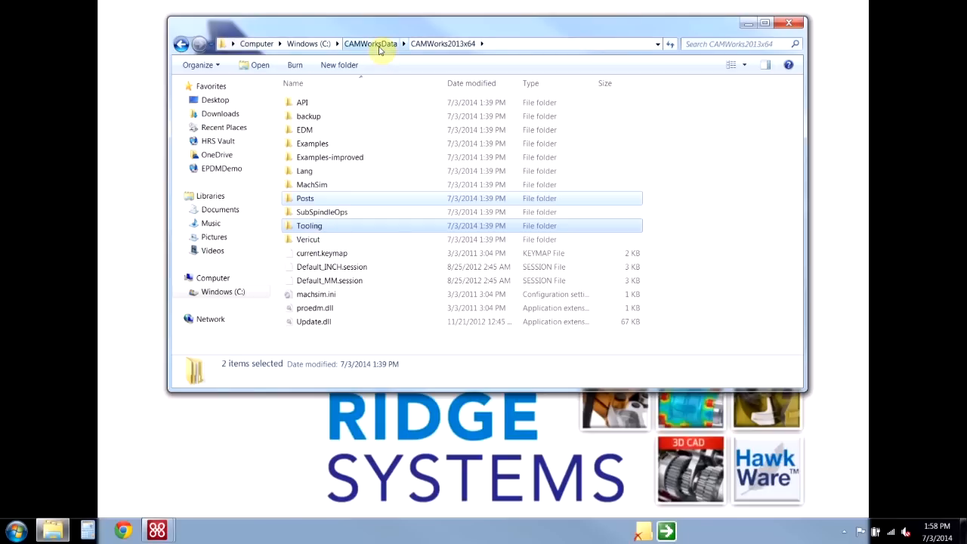
pyautogui.click(370, 42)
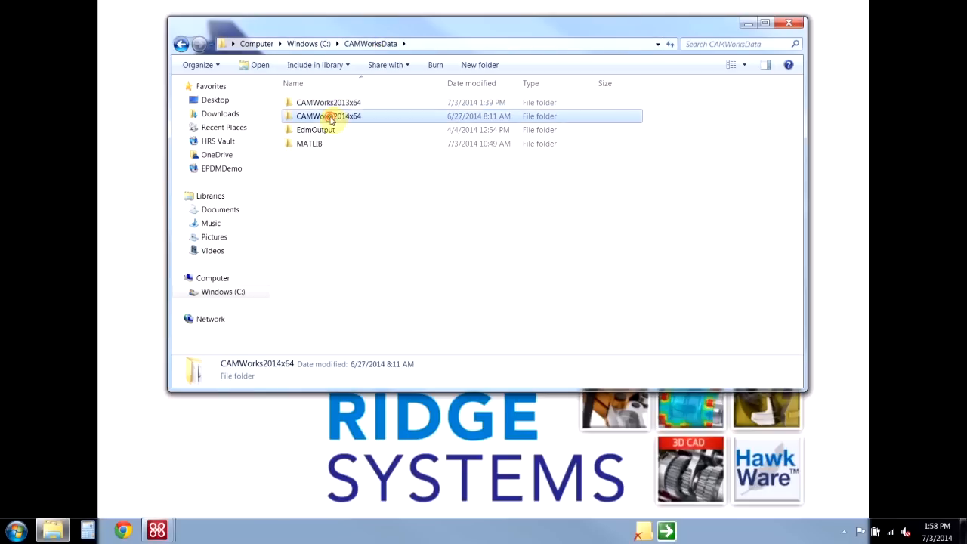
# Step: Paste Posts and Tooling into CAMWorks2014x64, merging all conflicting folders
pyautogui.doubleClick(329, 115)
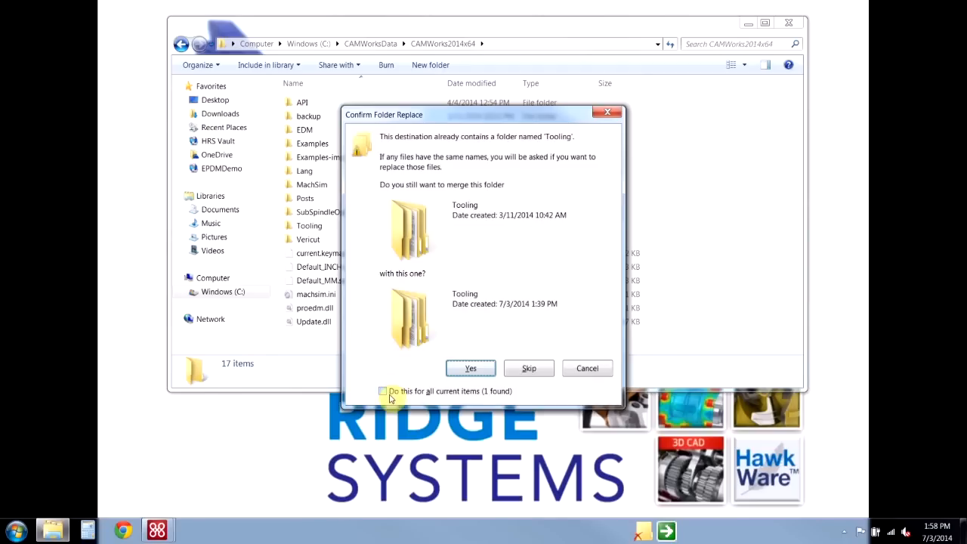
pyautogui.click(470, 368)
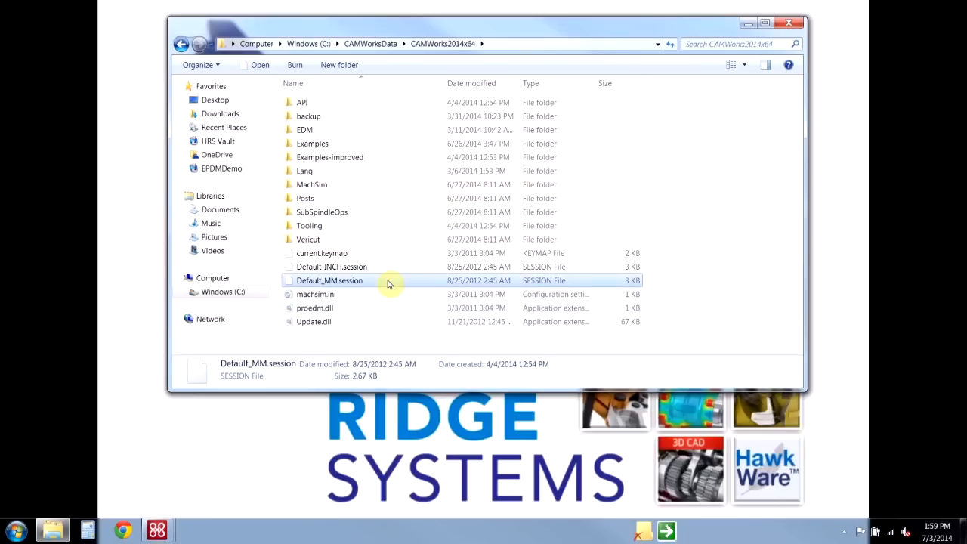
pyautogui.moveTo(339, 254)
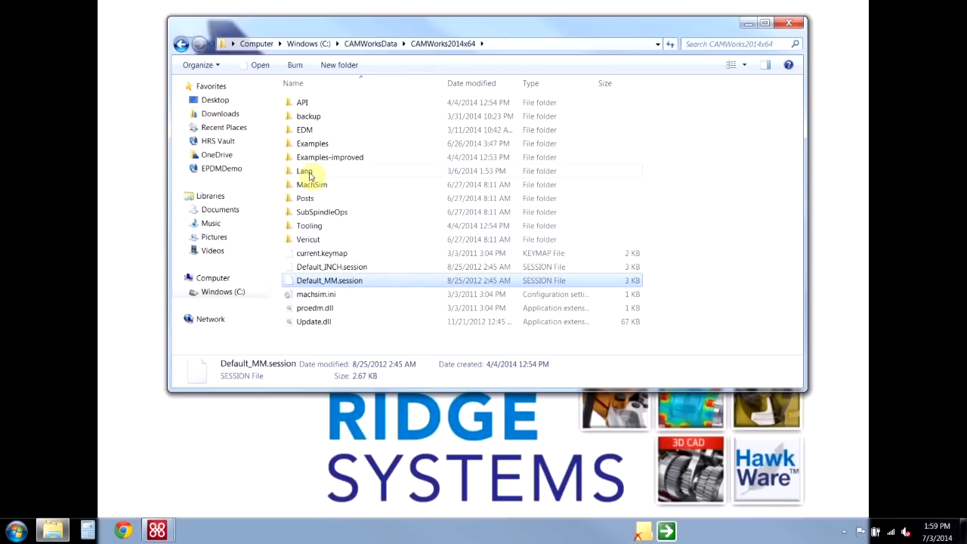
# Step: Check the Lang folder, then bring up the All Programs list from the Start menu
pyautogui.click(305, 171)
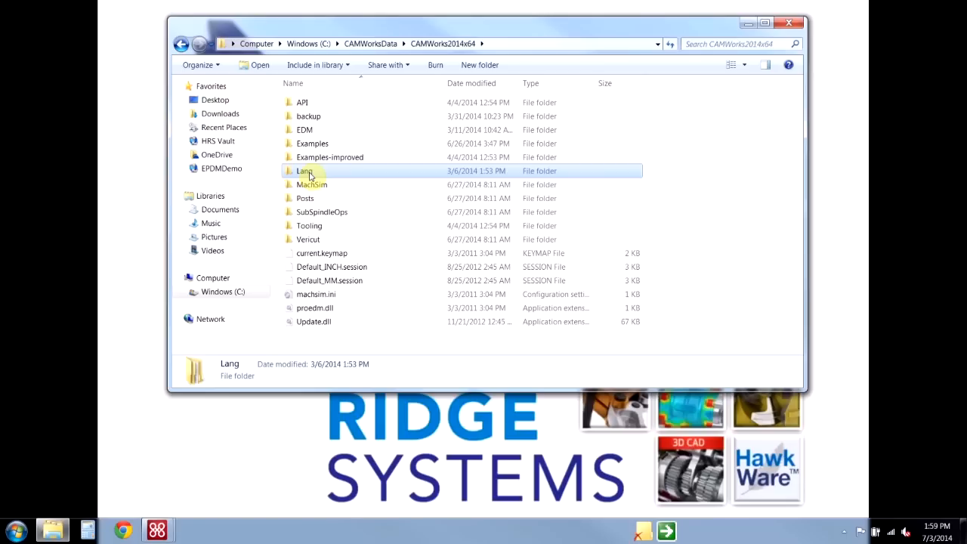
pyautogui.click(305, 170)
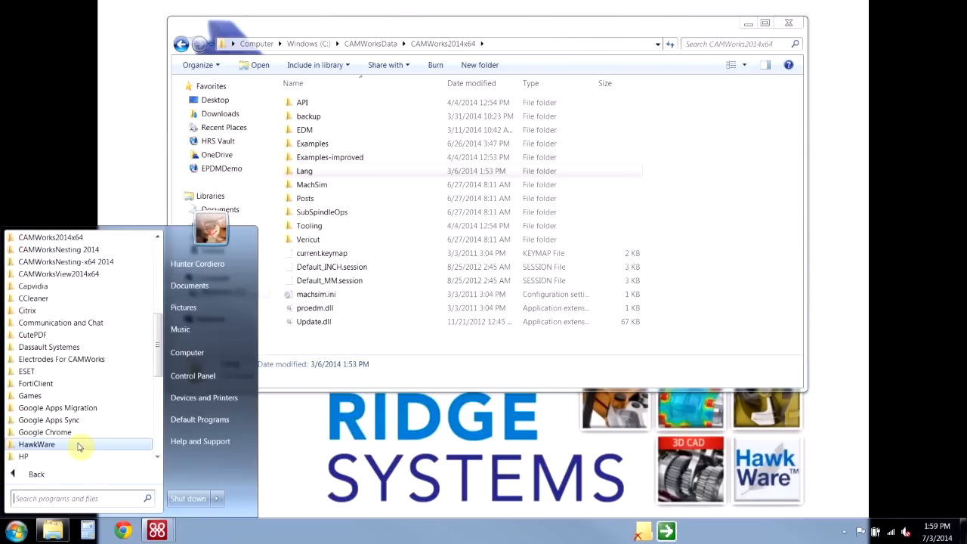
pyautogui.moveTo(53, 238)
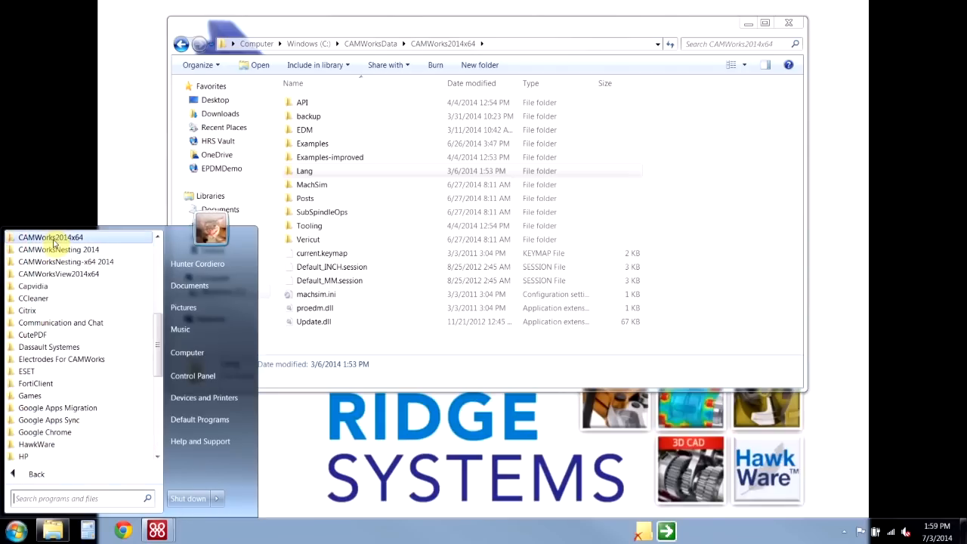
# Step: Launch Technology Database from the CAMWorks2014x64 program group
pyautogui.click(52, 237)
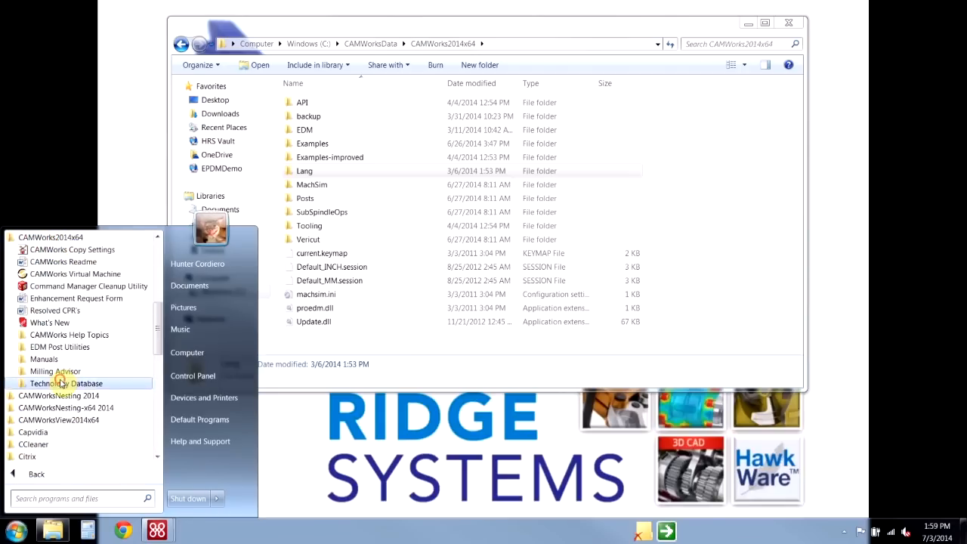
pyautogui.click(69, 384)
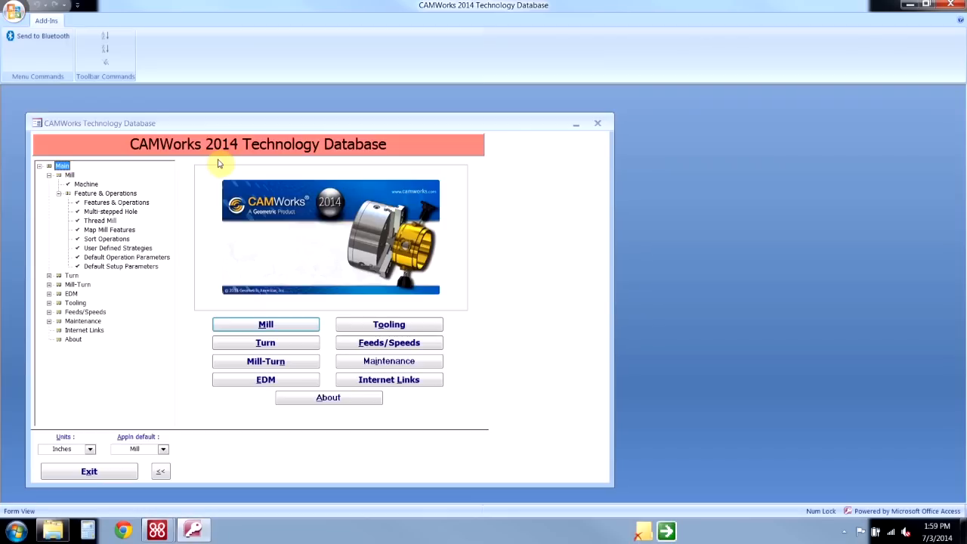
pyautogui.moveTo(335, 236)
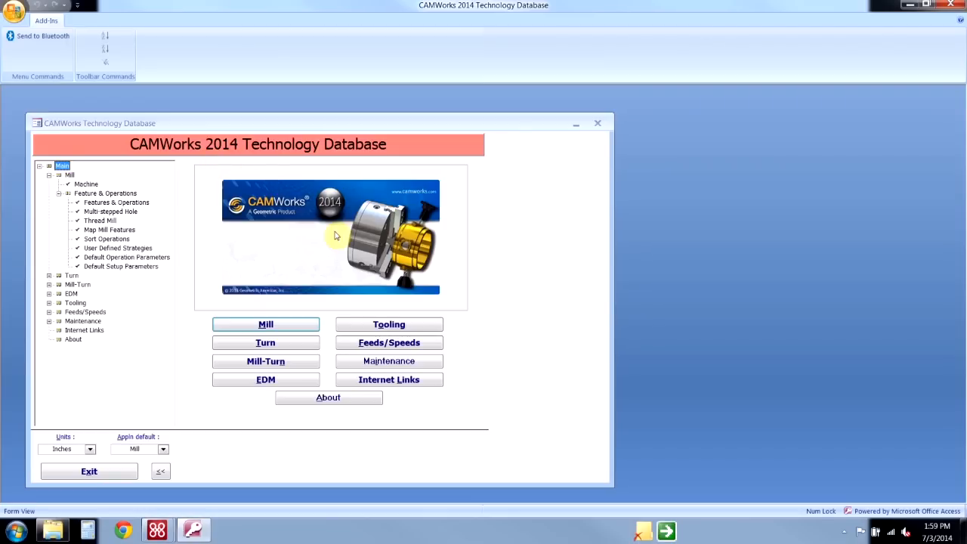
# Step: Go to the Maintenance page with Link, Compact and Import options
pyautogui.click(388, 359)
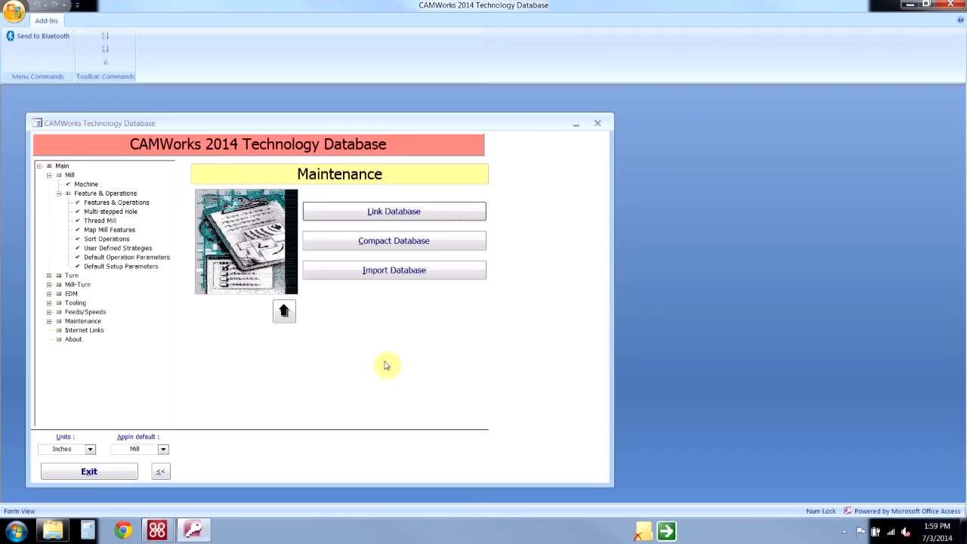
pyautogui.moveTo(395, 269)
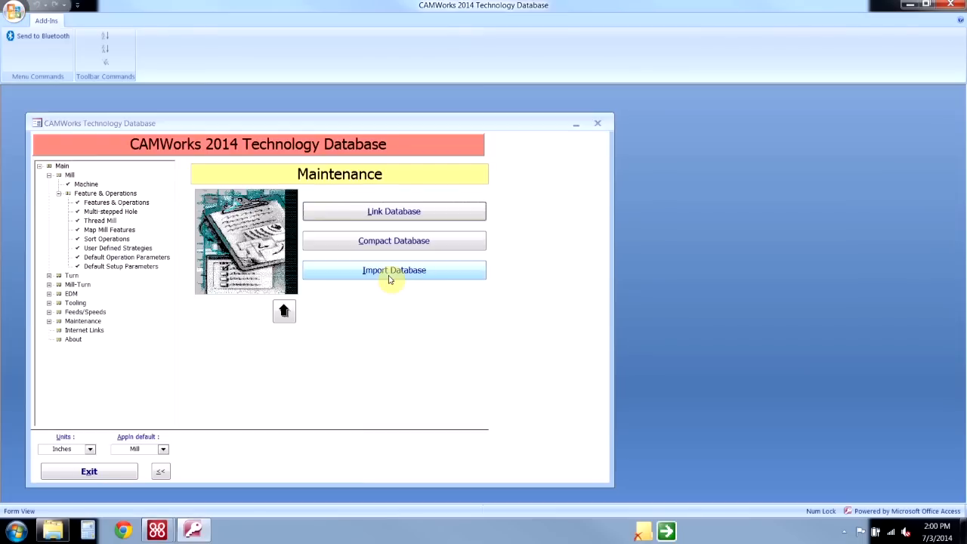
# Step: Select CAMWorks2013x64\Lang\English\techdb.mdb as the import source and reach the backup step
pyautogui.click(392, 269)
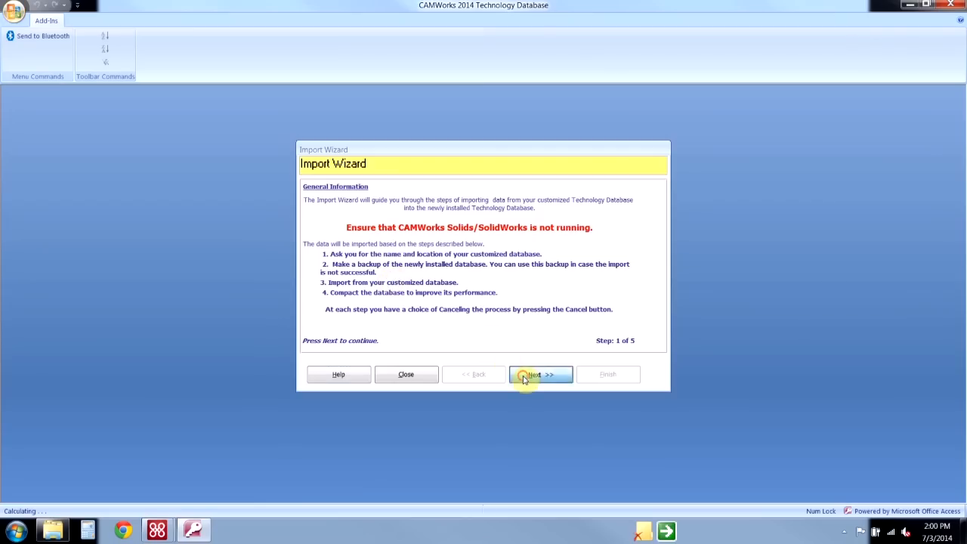
pyautogui.click(540, 375)
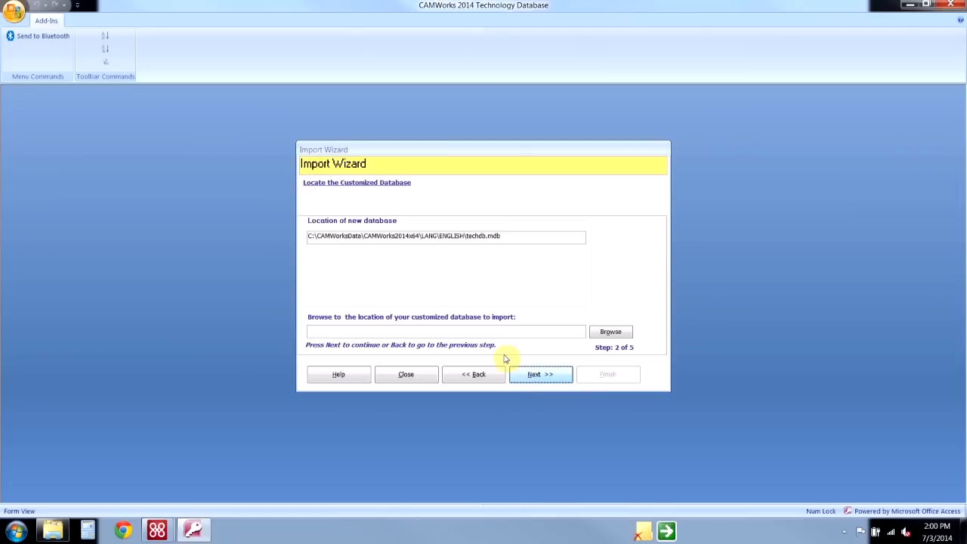
pyautogui.click(610, 332)
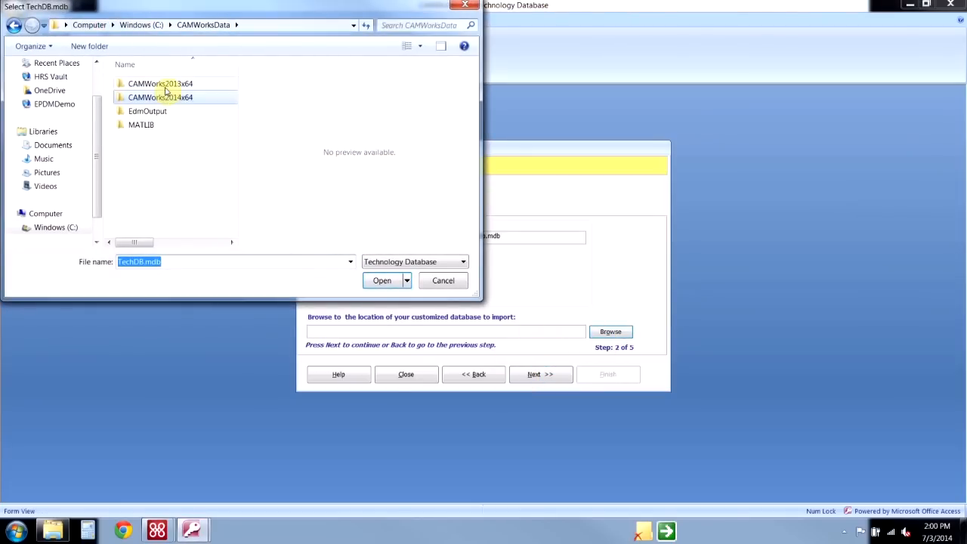
pyautogui.doubleClick(154, 83)
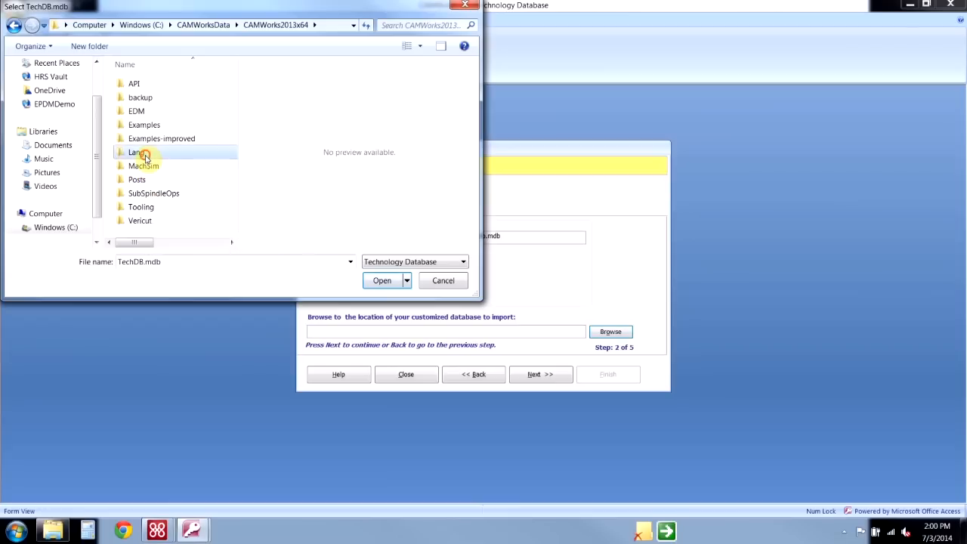
pyautogui.doubleClick(136, 151)
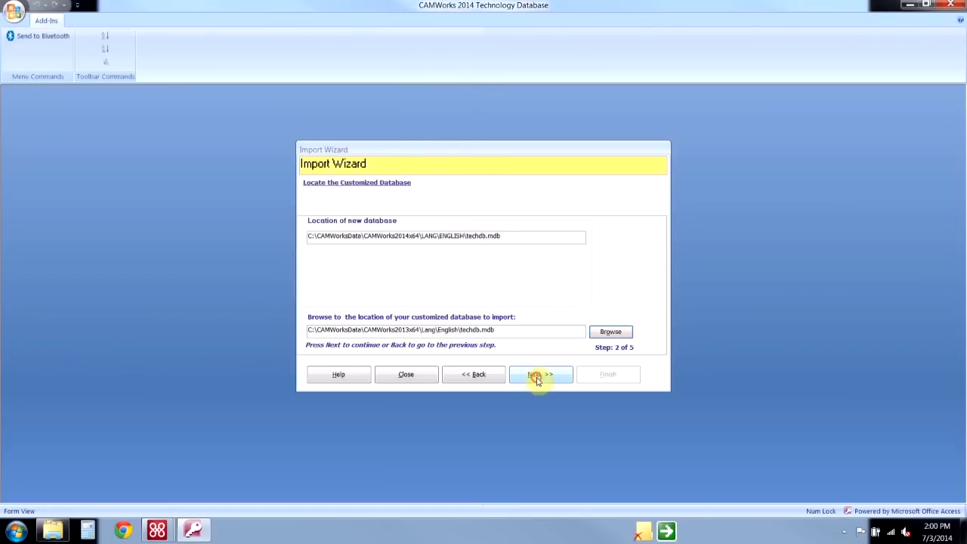
pyautogui.click(541, 374)
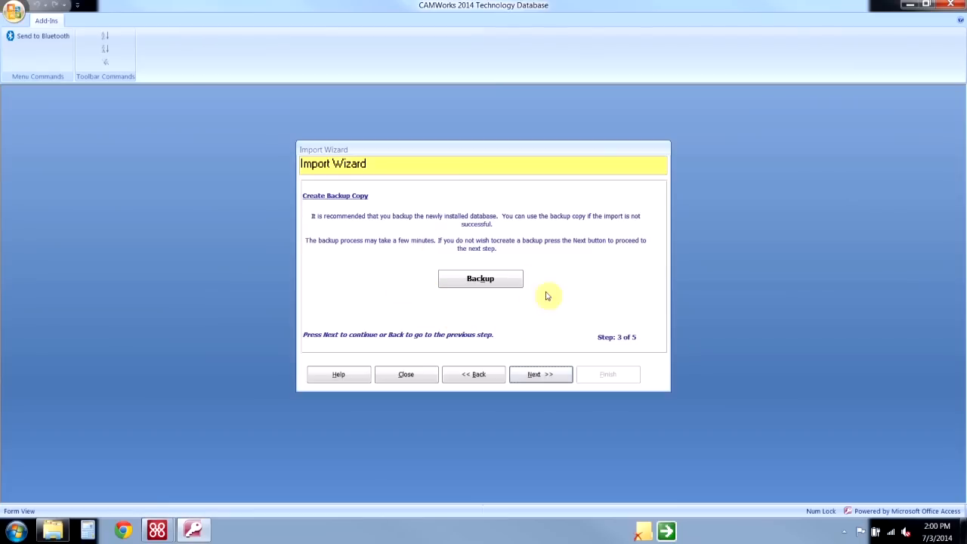
# Step: Skip the backup, import Mill and Turn data without Mill Turn, and reach the compacting step
pyautogui.click(541, 375)
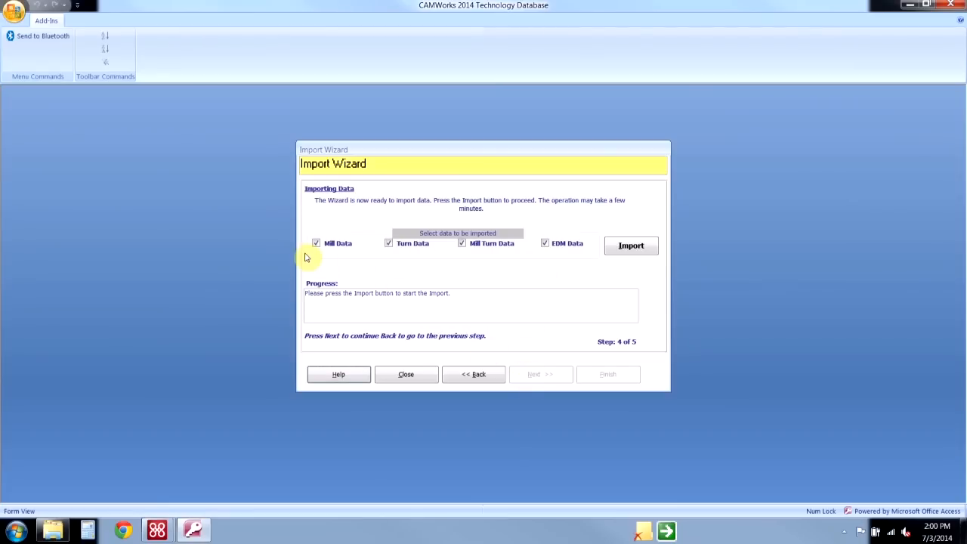
pyautogui.moveTo(428, 254)
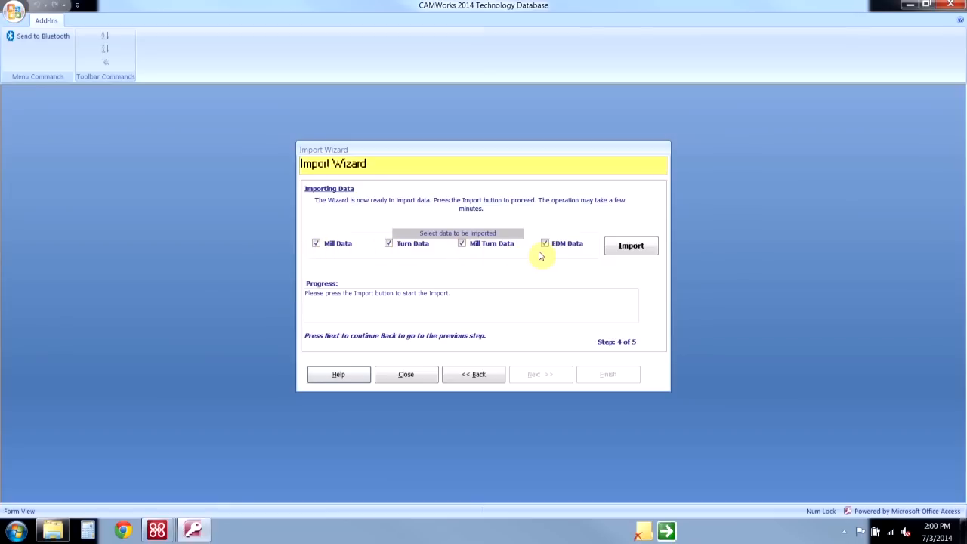
pyautogui.click(544, 242)
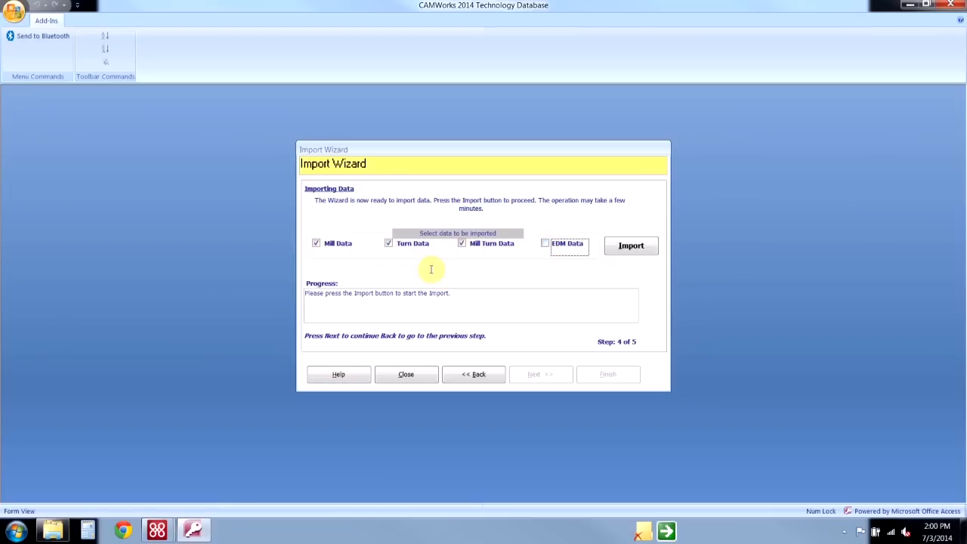
pyautogui.click(463, 243)
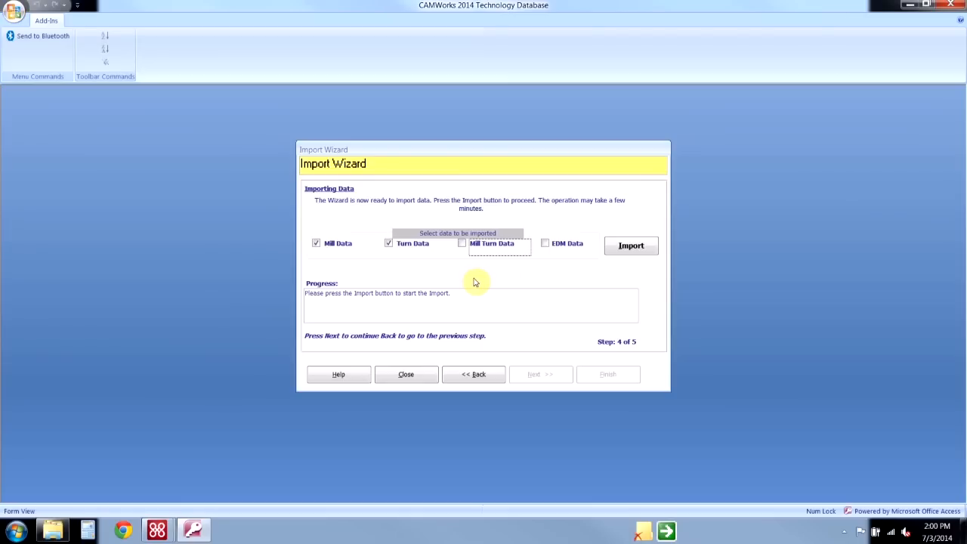
pyautogui.click(630, 245)
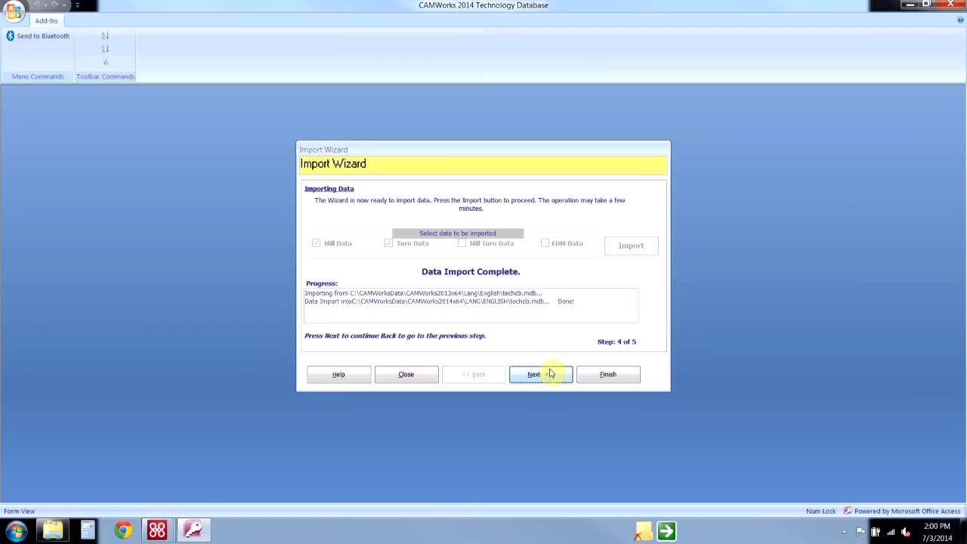
pyautogui.click(535, 375)
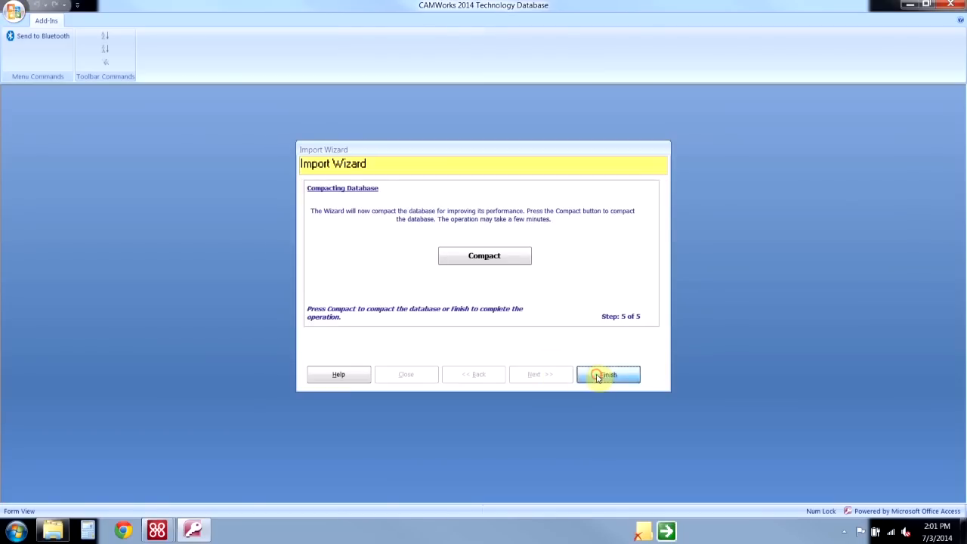
# Step: Finish the Import Wizard and return to the Maintenance page
pyautogui.click(607, 374)
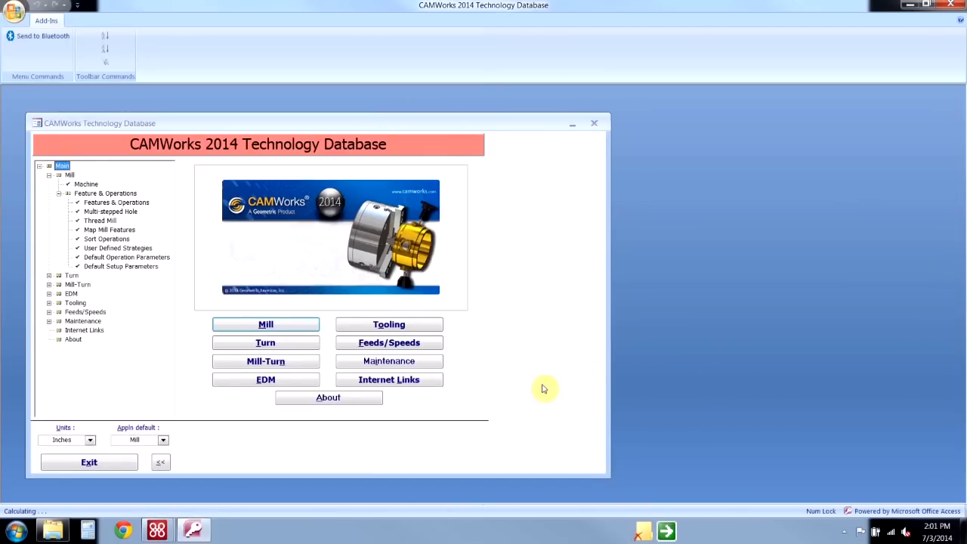
pyautogui.moveTo(541, 389)
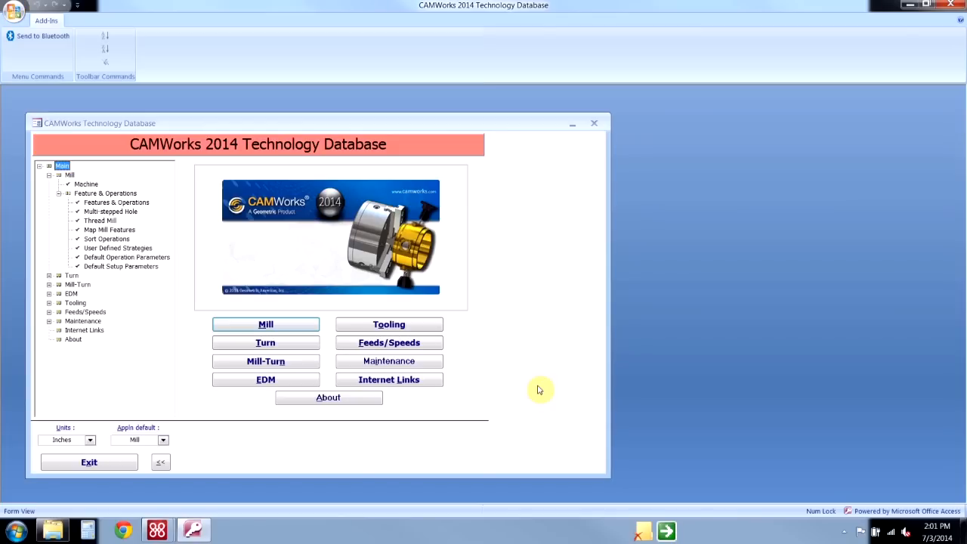
pyautogui.moveTo(536, 386)
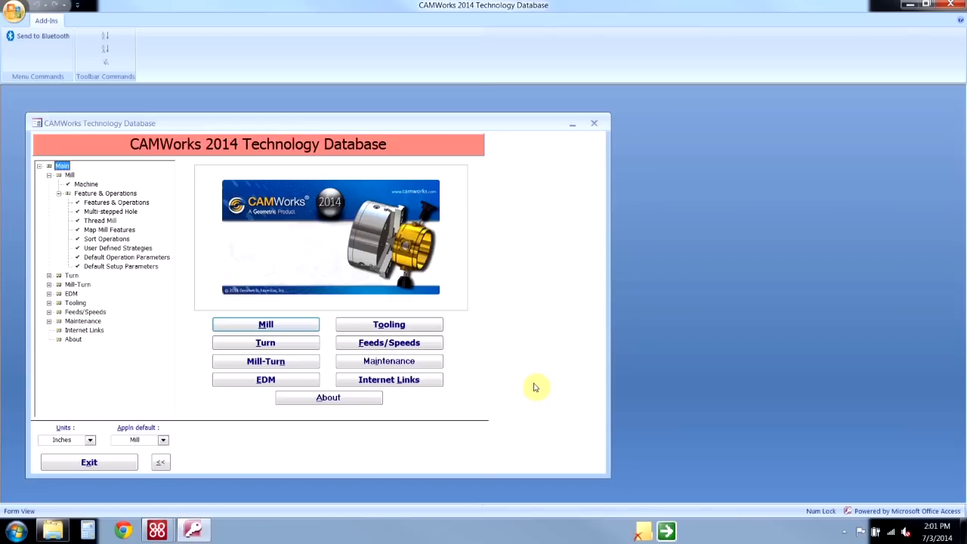
pyautogui.click(389, 360)
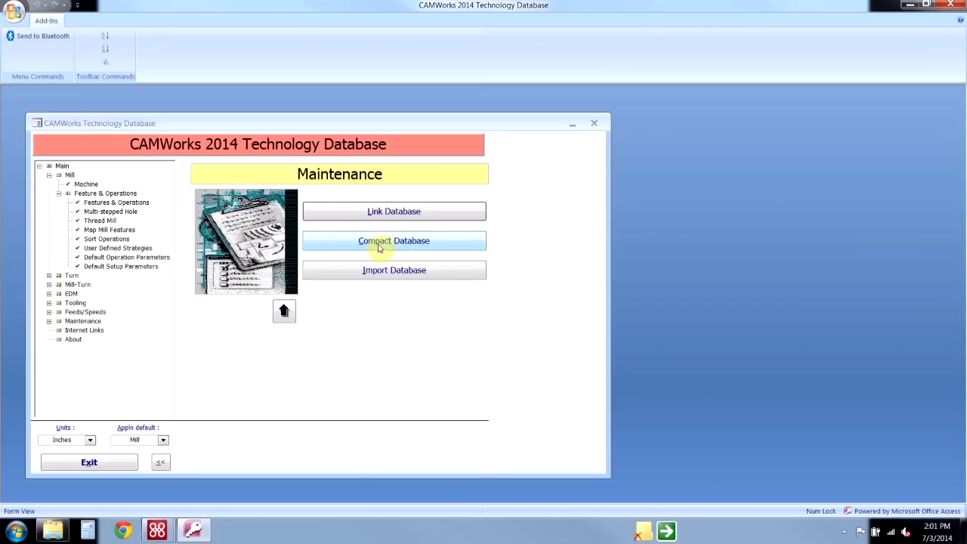
# Step: Run the Compact Database Wizard to compact the technology database
pyautogui.click(393, 240)
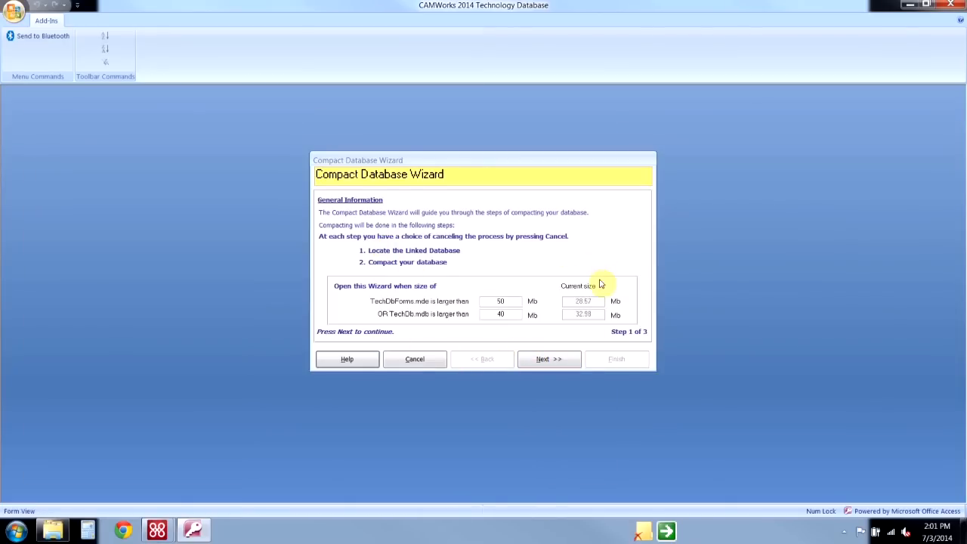
pyautogui.click(547, 360)
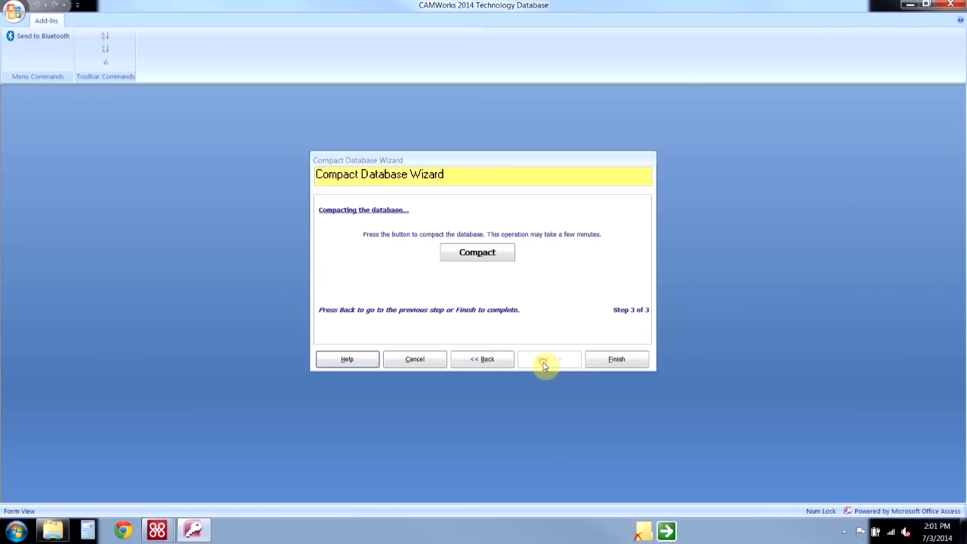
pyautogui.click(616, 360)
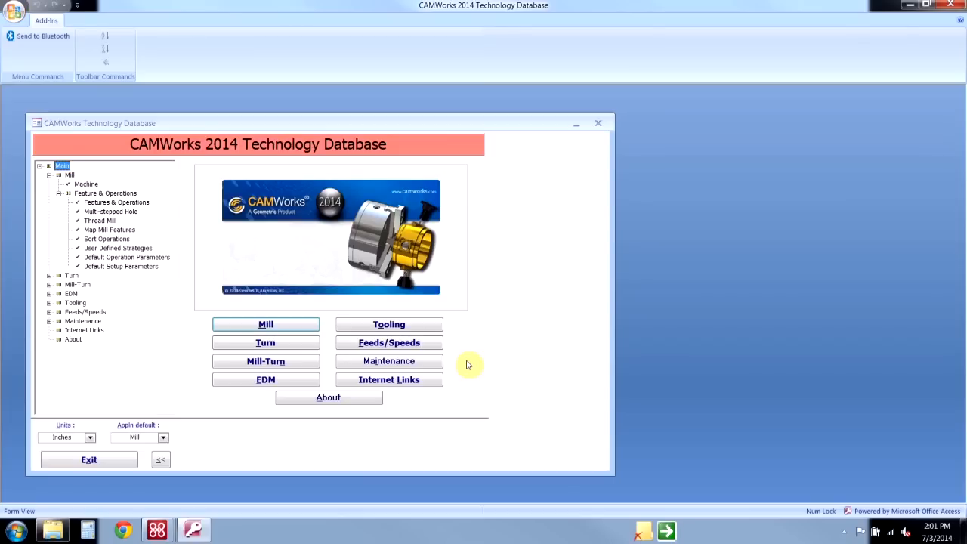
# Step: Show the Maintenance page with its Link, Compact and Import Database options
pyautogui.click(388, 360)
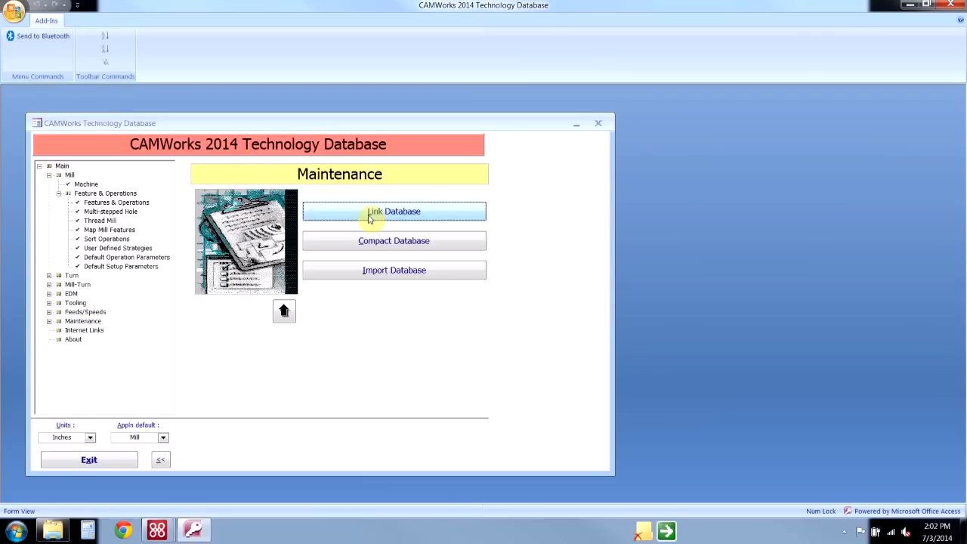
# Step: Start the Link Database Wizard and browse for the source database file
pyautogui.click(393, 211)
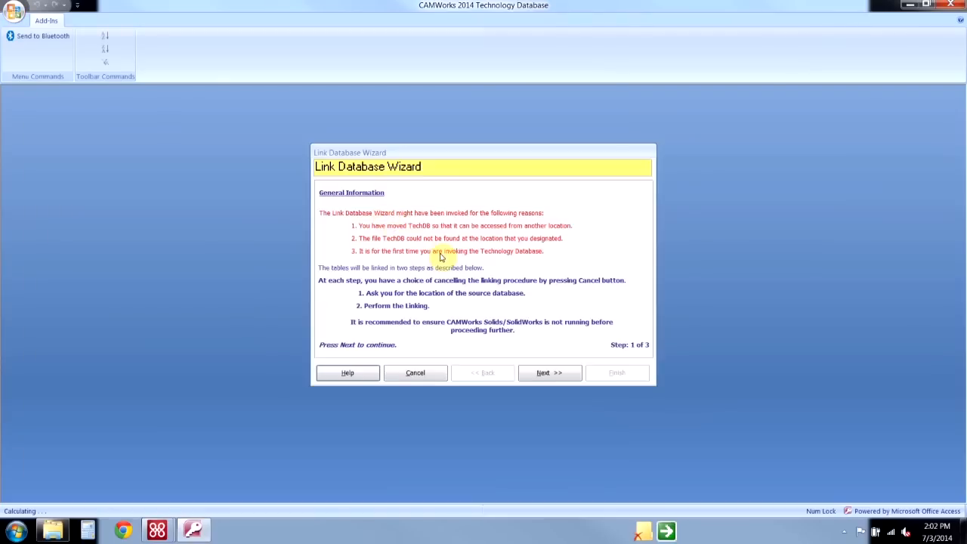
pyautogui.click(550, 372)
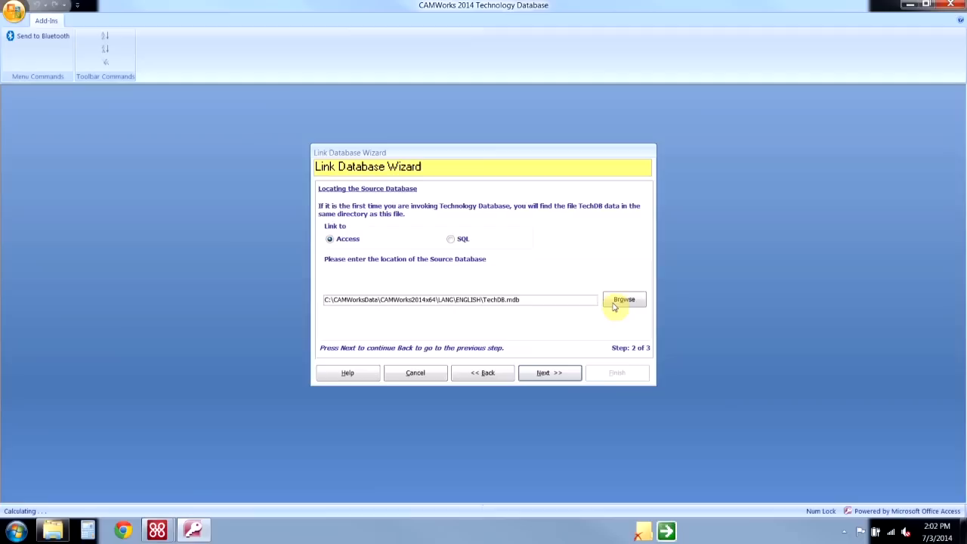
pyautogui.click(624, 299)
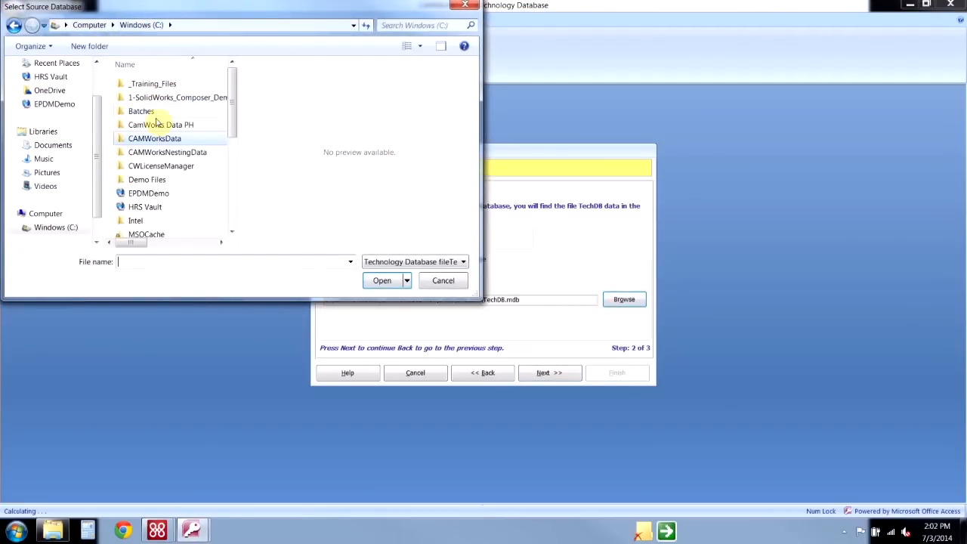
# Step: Choose techdb.mdb from CamWorks Data PH > Lang > English as the source and reach the linking step
pyautogui.doubleClick(160, 124)
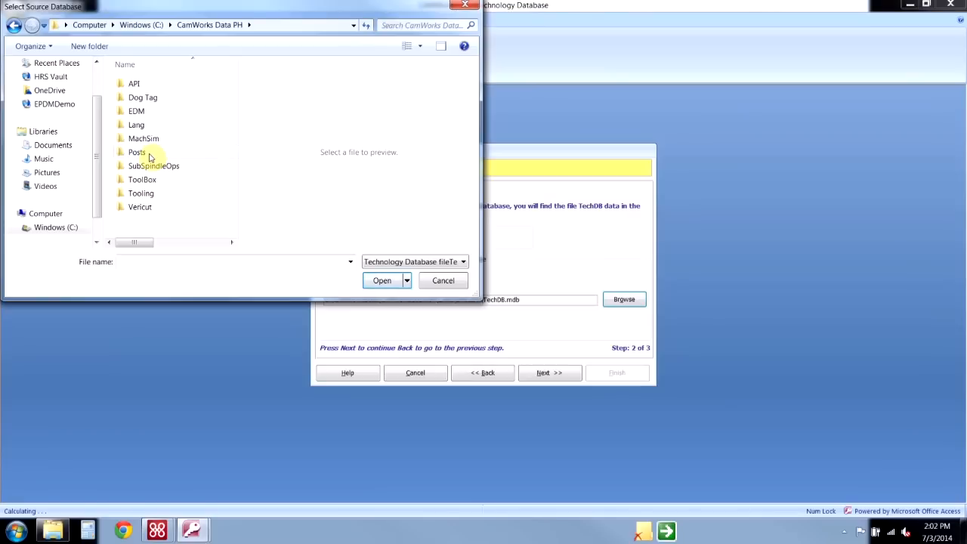
pyautogui.doubleClick(136, 124)
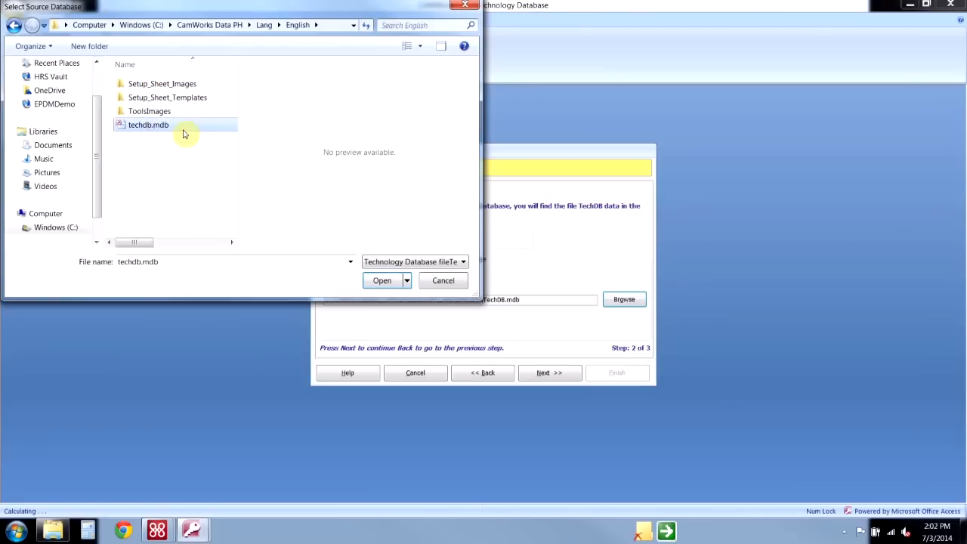
pyautogui.click(381, 279)
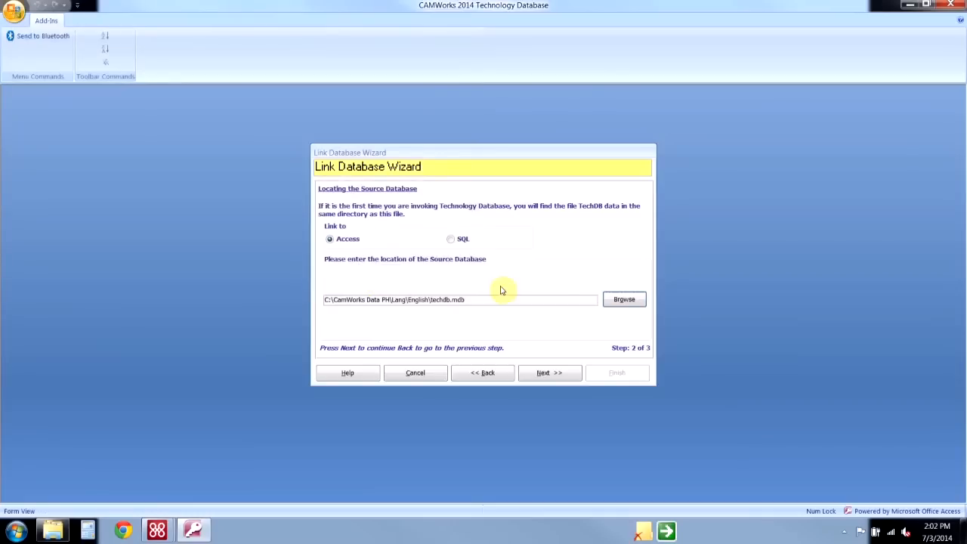
pyautogui.click(550, 371)
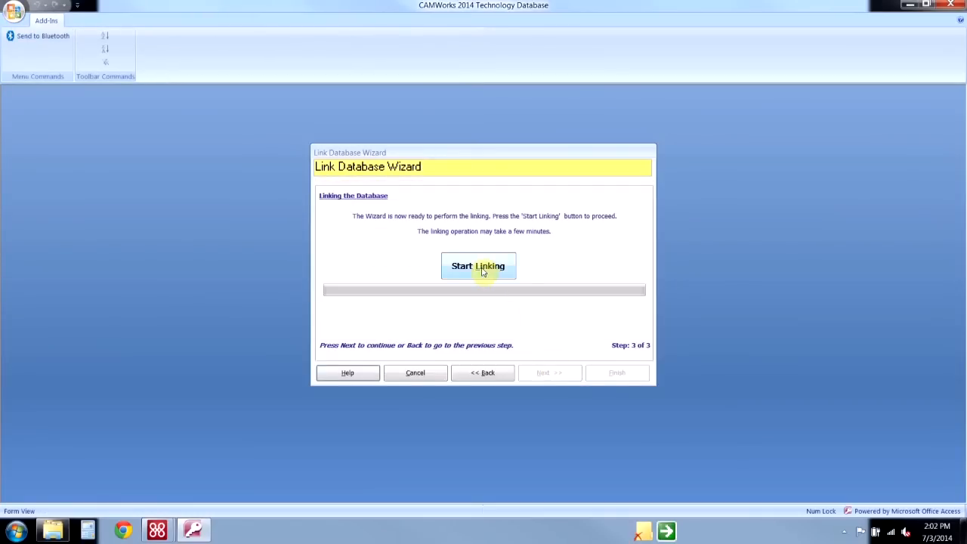
# Step: Run Start Linking to the shop techdb.mdb and finish the wizard back to the main window
pyautogui.click(477, 266)
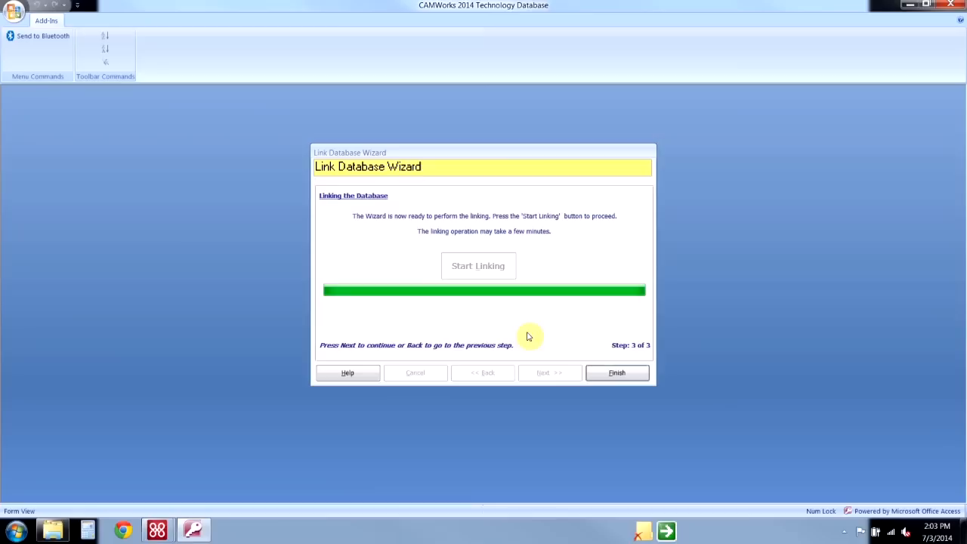
pyautogui.moveTo(604, 387)
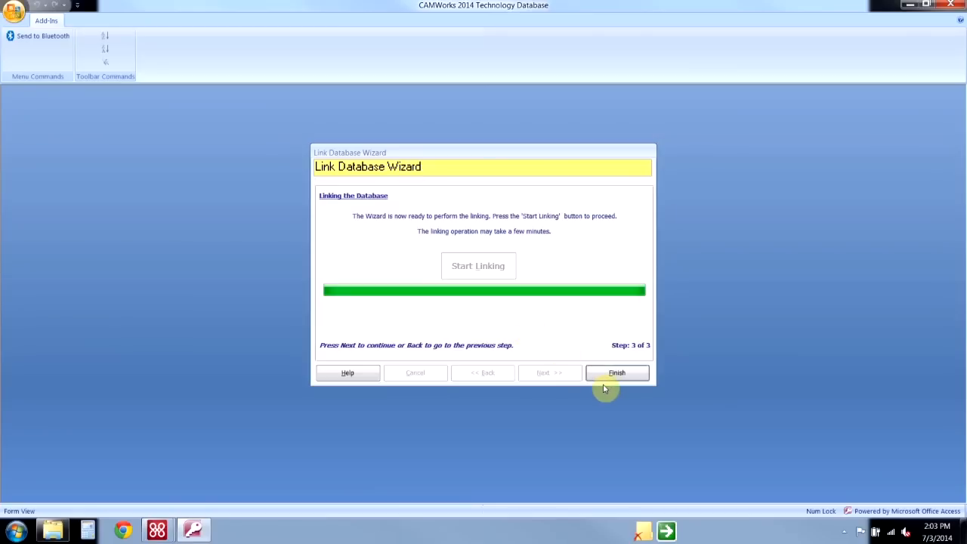
pyautogui.click(616, 372)
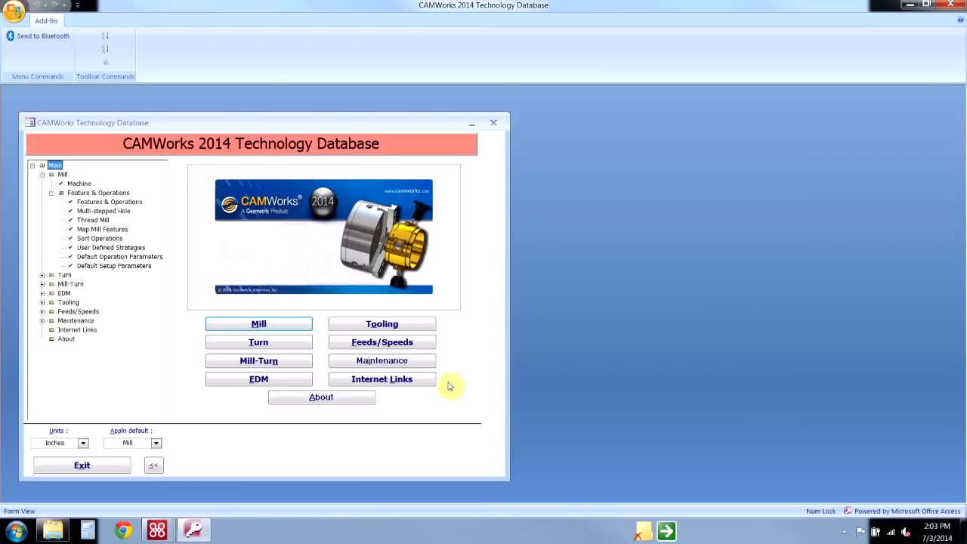
# Step: Bring up the Maintenance page again with Link, Compact and Import Database
pyautogui.click(381, 359)
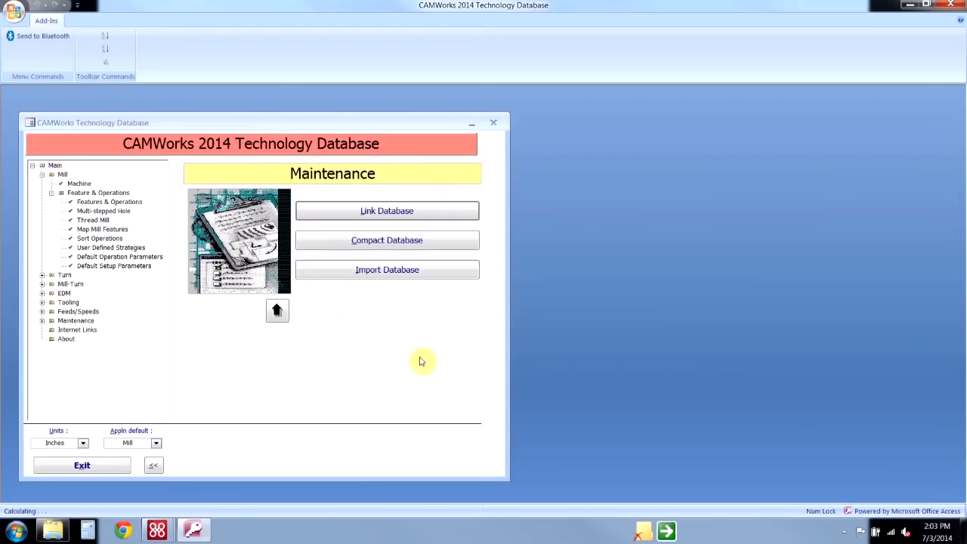
pyautogui.moveTo(381, 323)
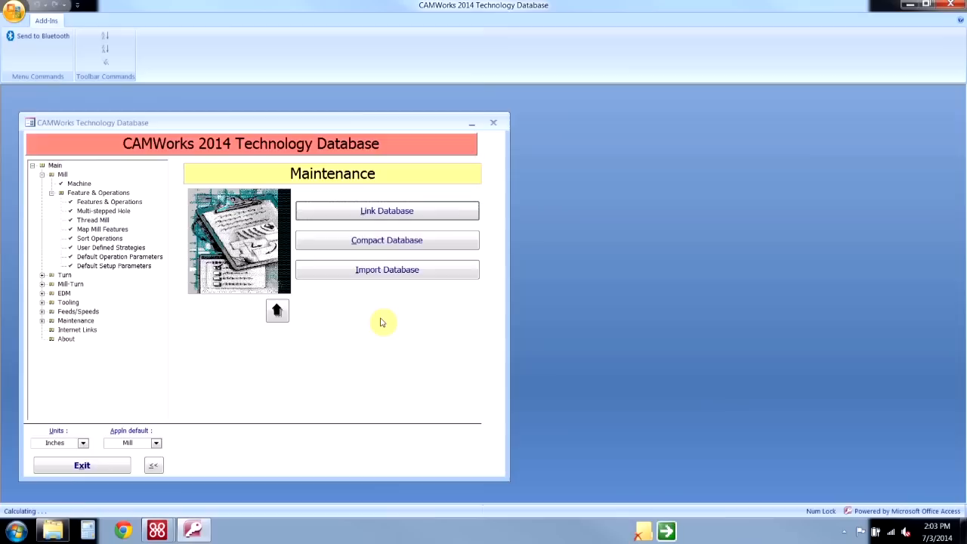